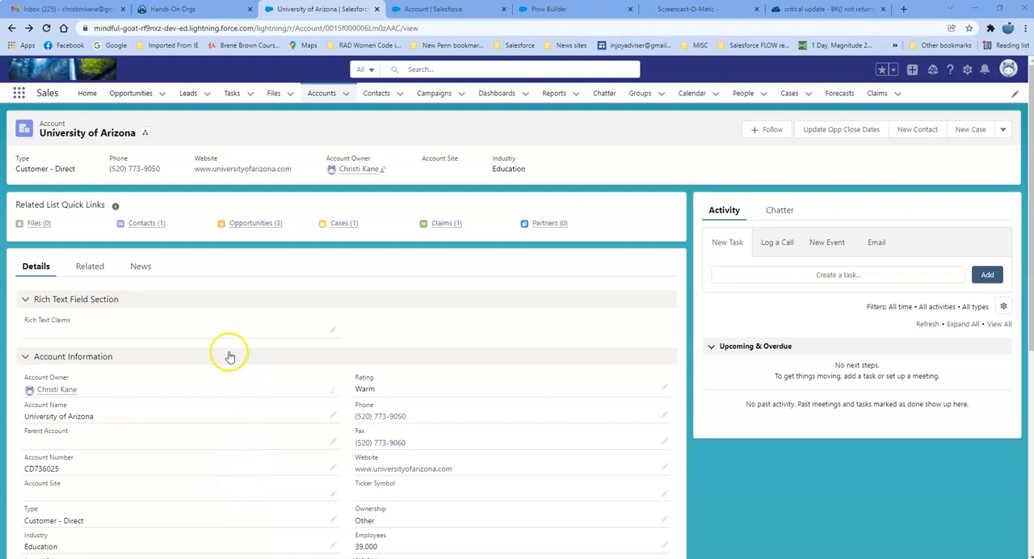
pyautogui.moveTo(88, 348)
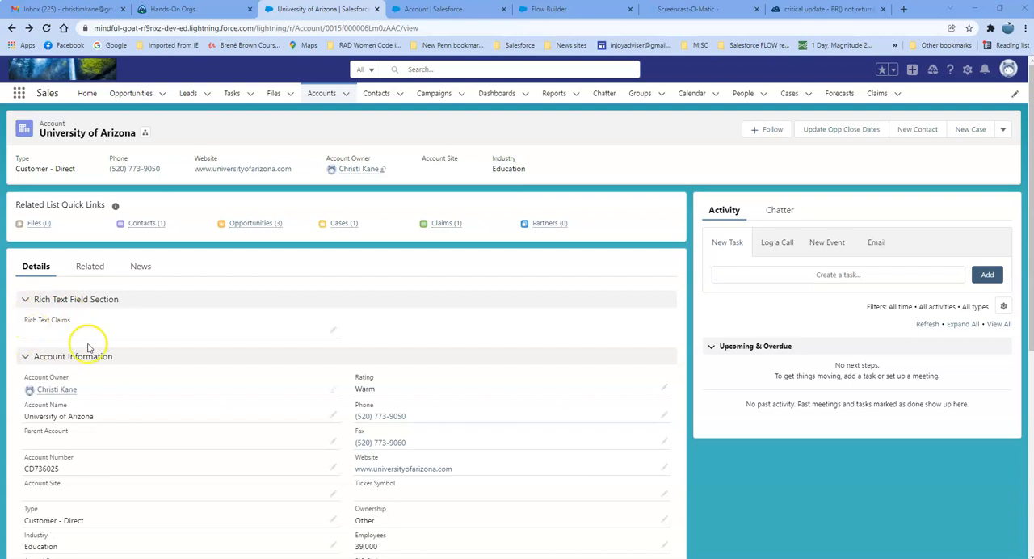
pyautogui.moveTo(52, 331)
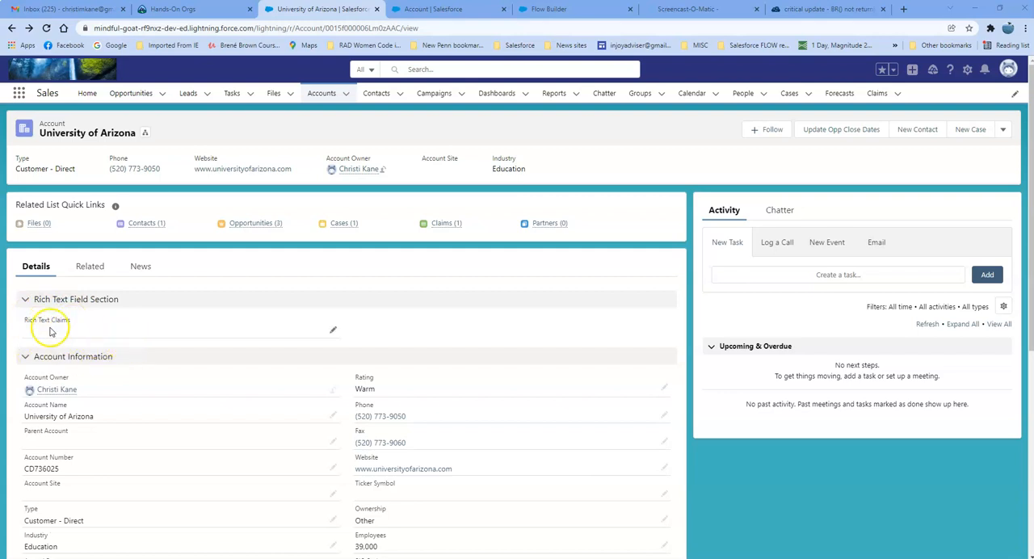
pyautogui.moveTo(126, 337)
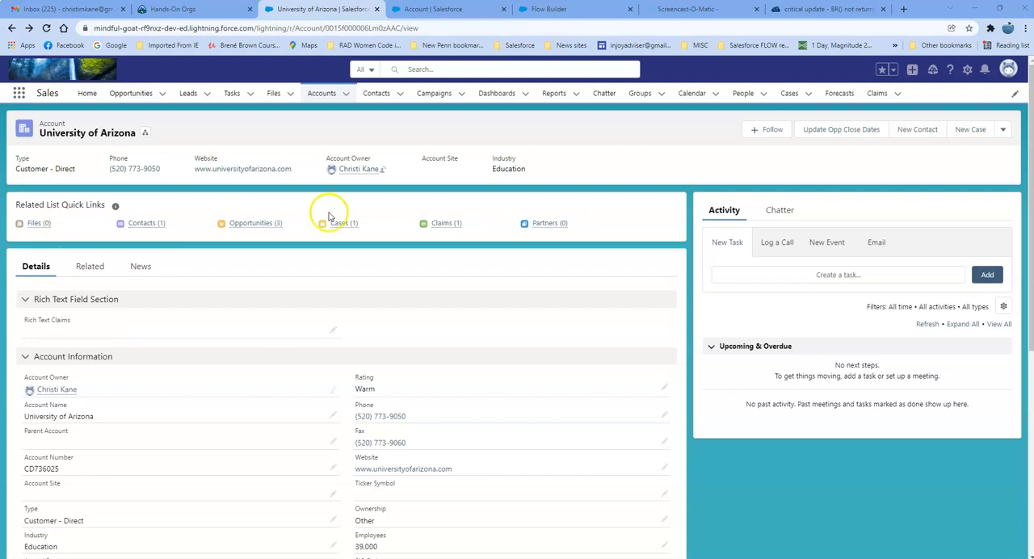
pyautogui.moveTo(34, 333)
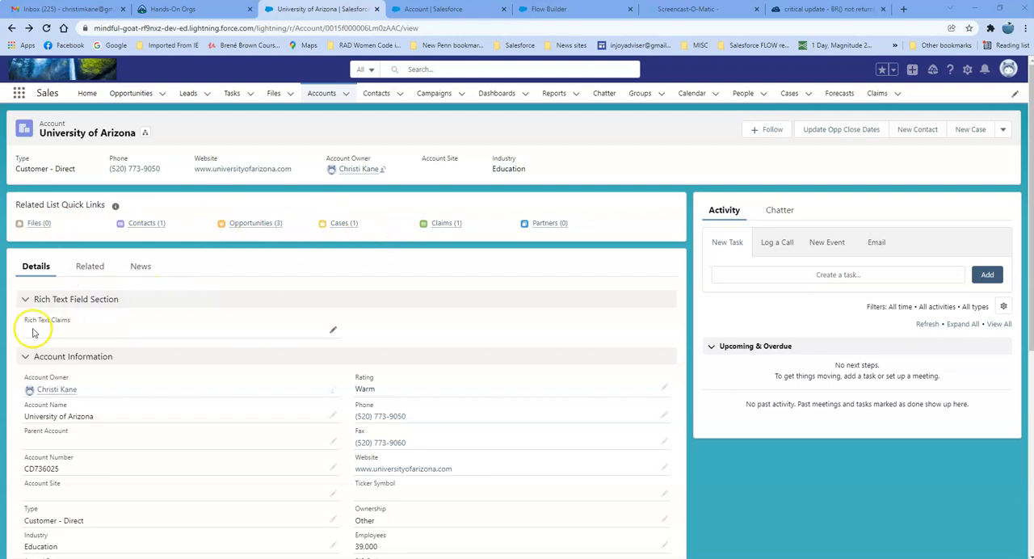
pyautogui.moveTo(77, 332)
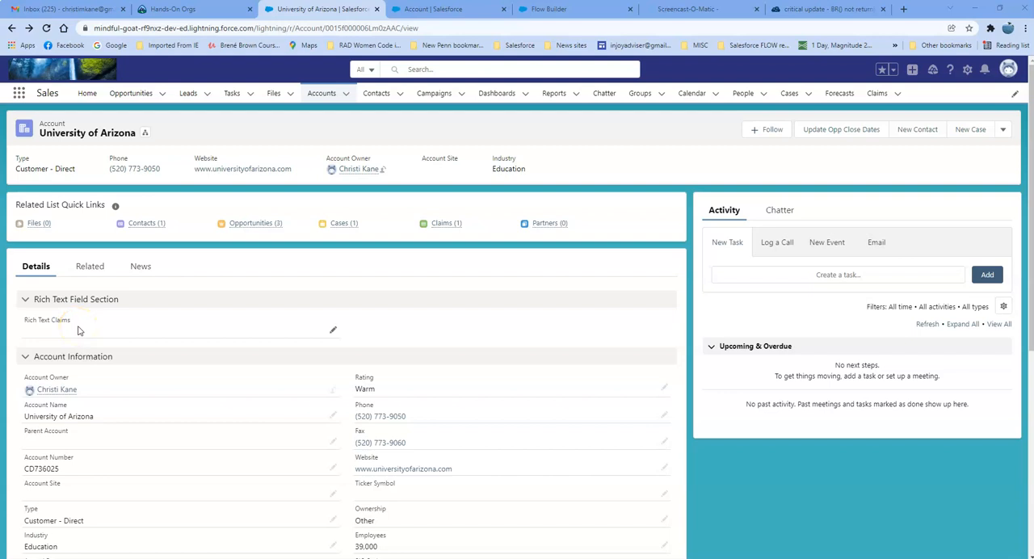
pyautogui.moveTo(343, 243)
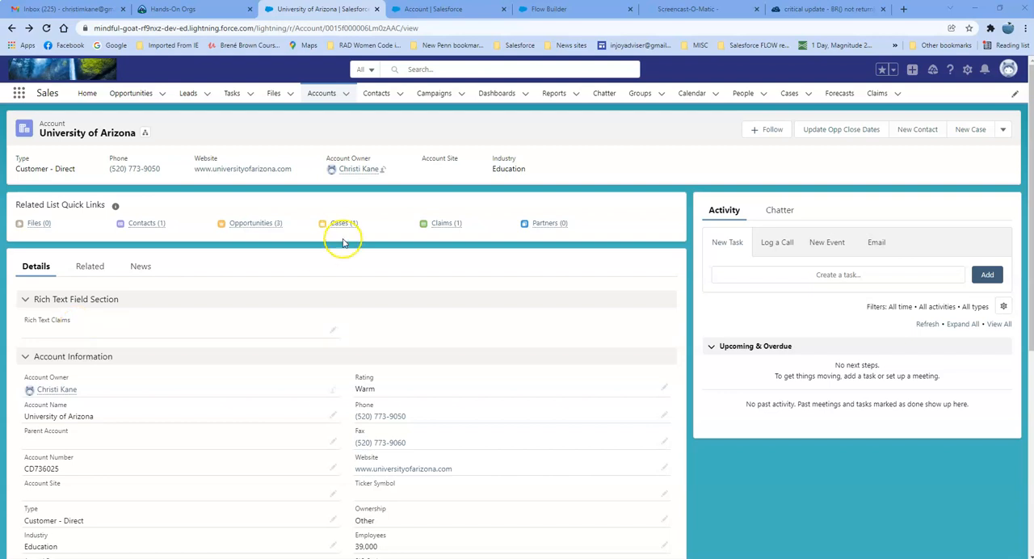
pyautogui.moveTo(439, 242)
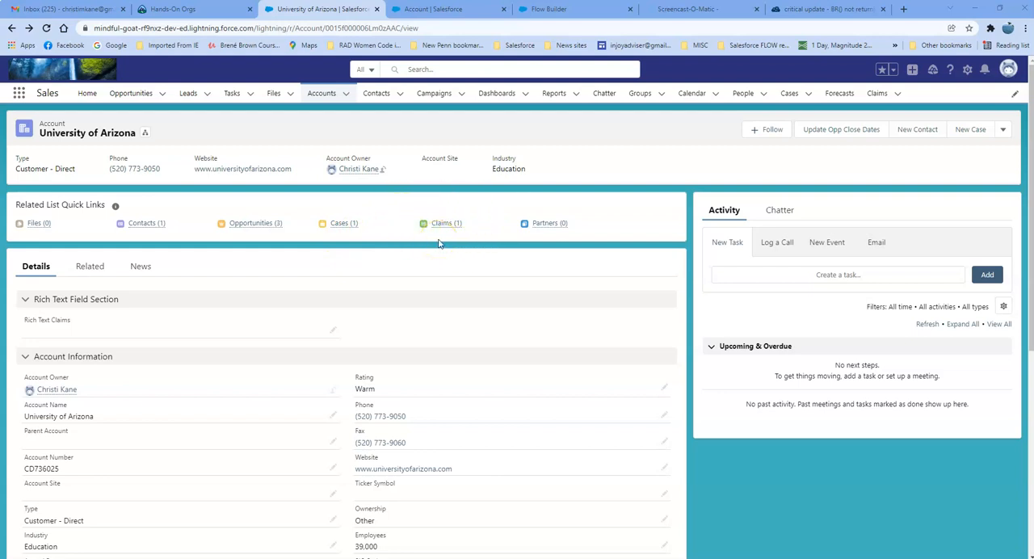
pyautogui.moveTo(418, 246)
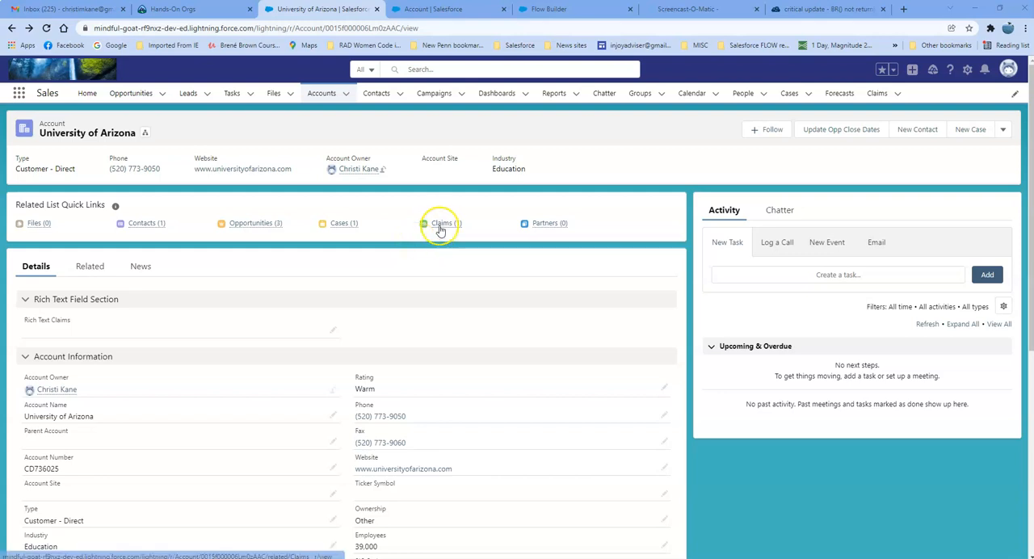
# Step: Preview the claims related to this account and close the preview
pyautogui.click(442, 223)
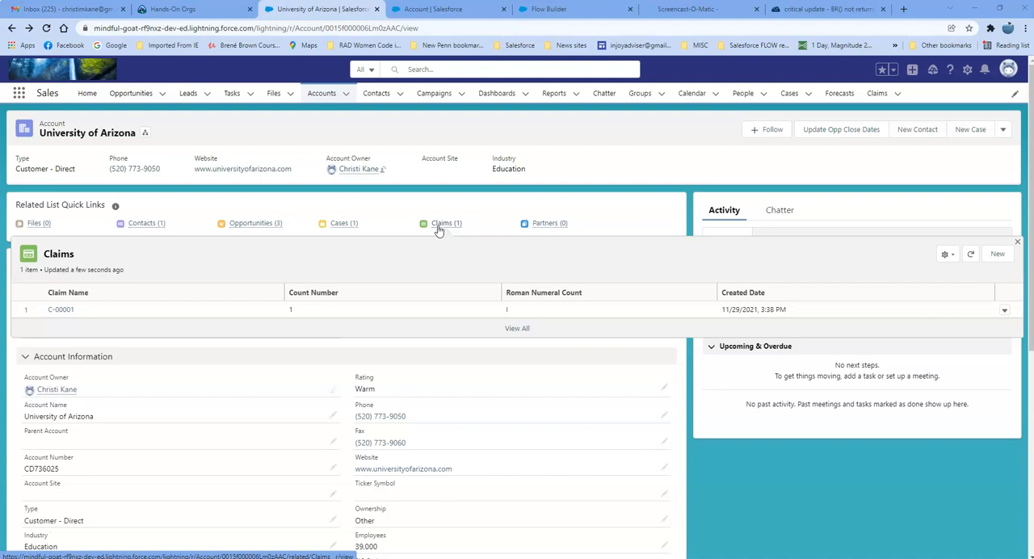
pyautogui.click(1018, 243)
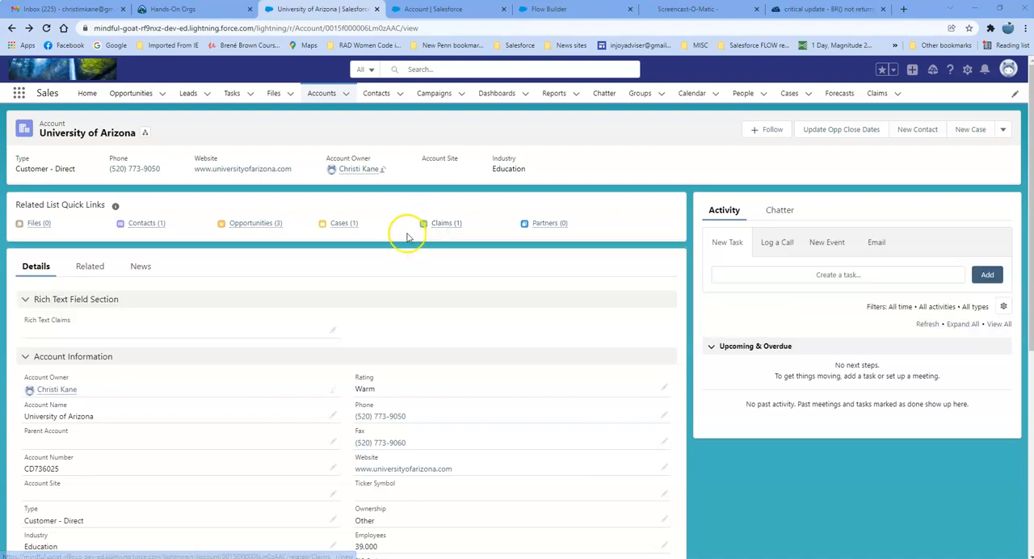
pyautogui.moveTo(55, 346)
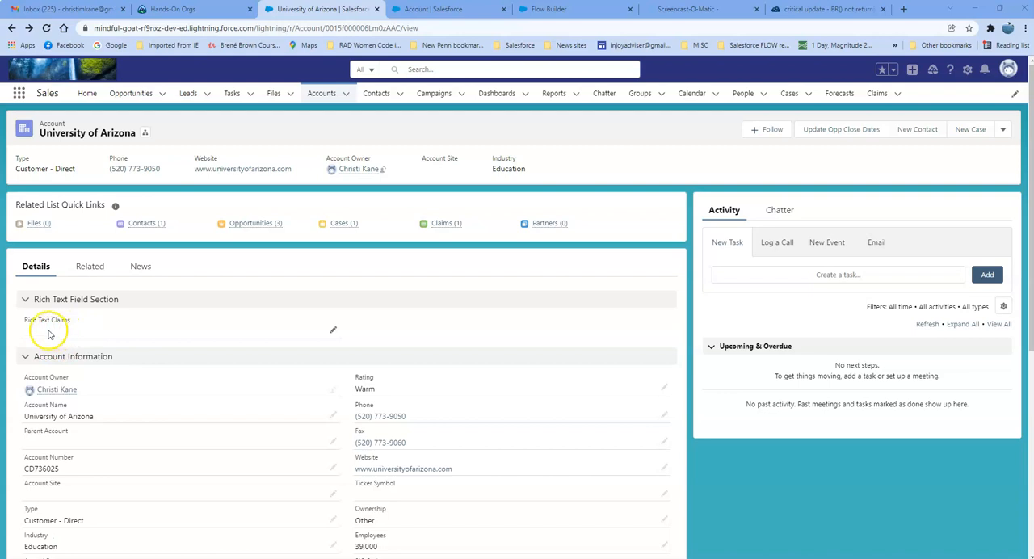
pyautogui.moveTo(63, 336)
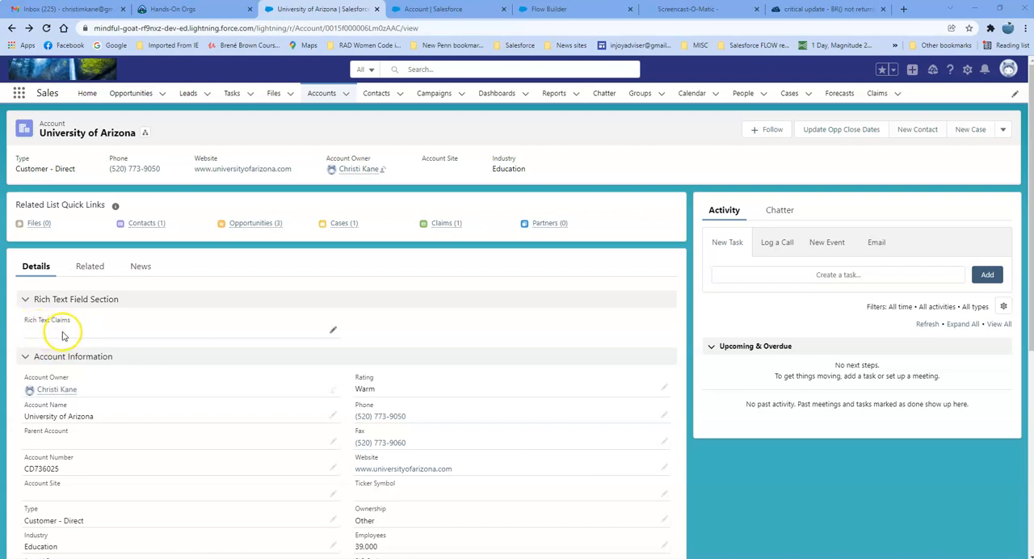
pyautogui.moveTo(68, 338)
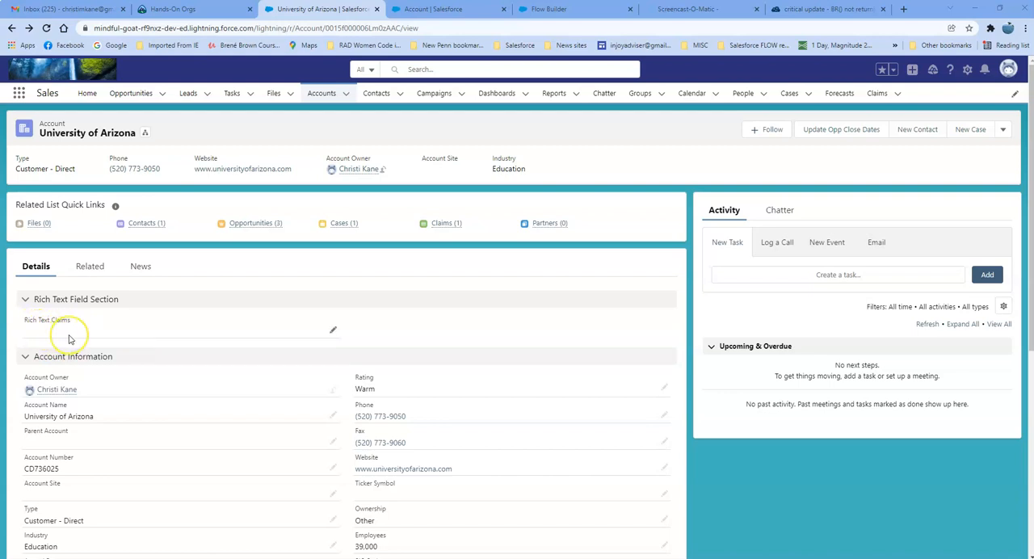
pyautogui.moveTo(73, 339)
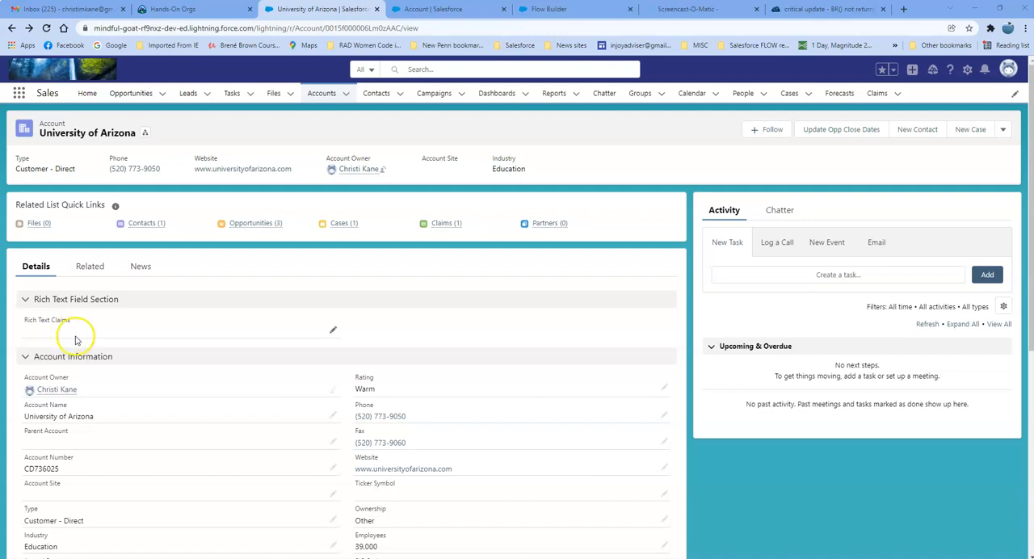
pyautogui.moveTo(569, 120)
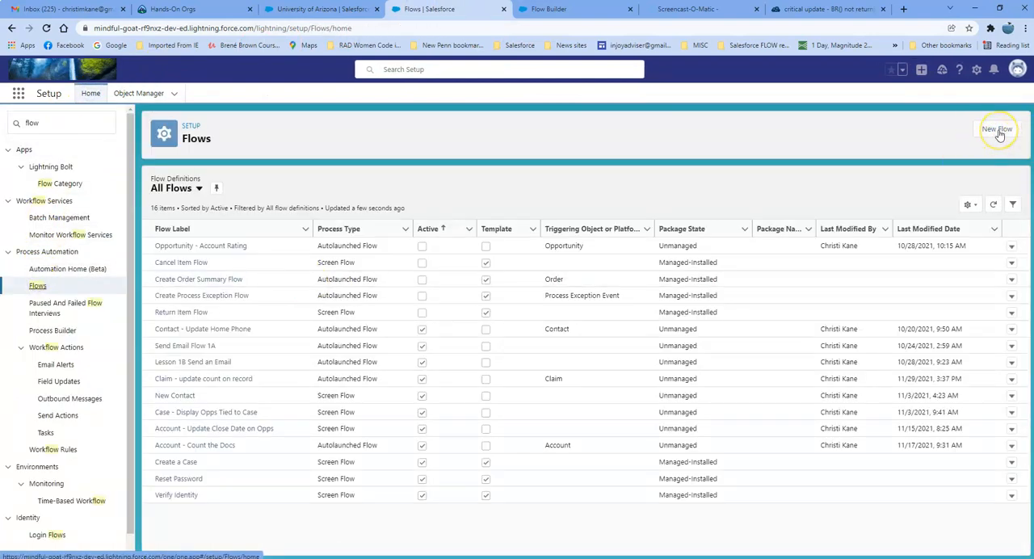
# Step: Start a new Record-Triggered Flow and continue to its start configuration
pyautogui.click(997, 129)
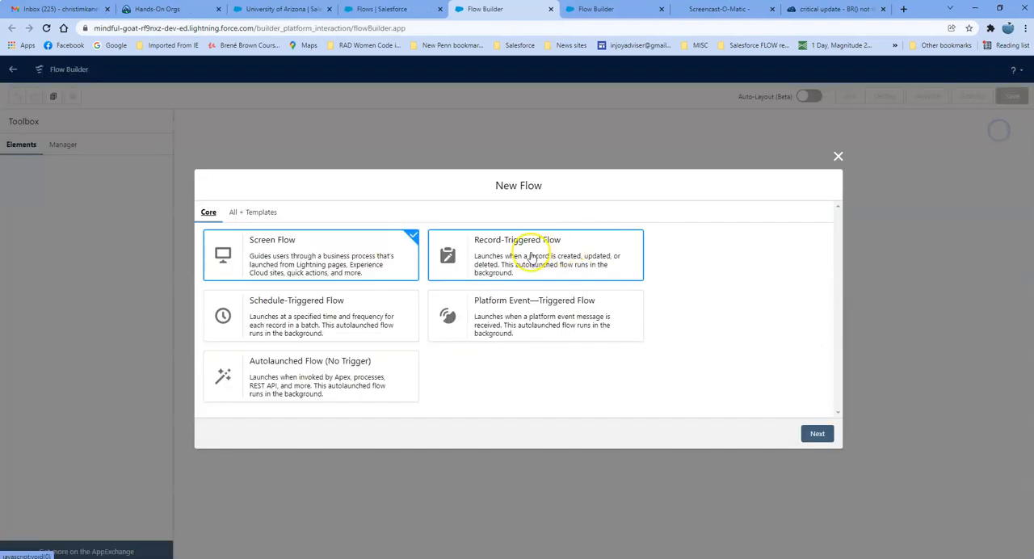
pyautogui.click(534, 256)
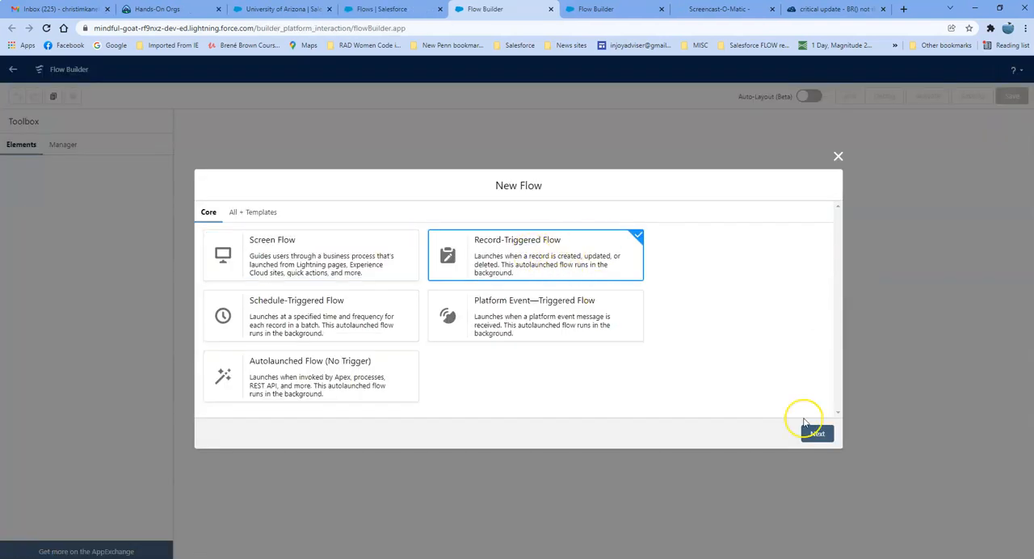
pyautogui.moveTo(816, 434)
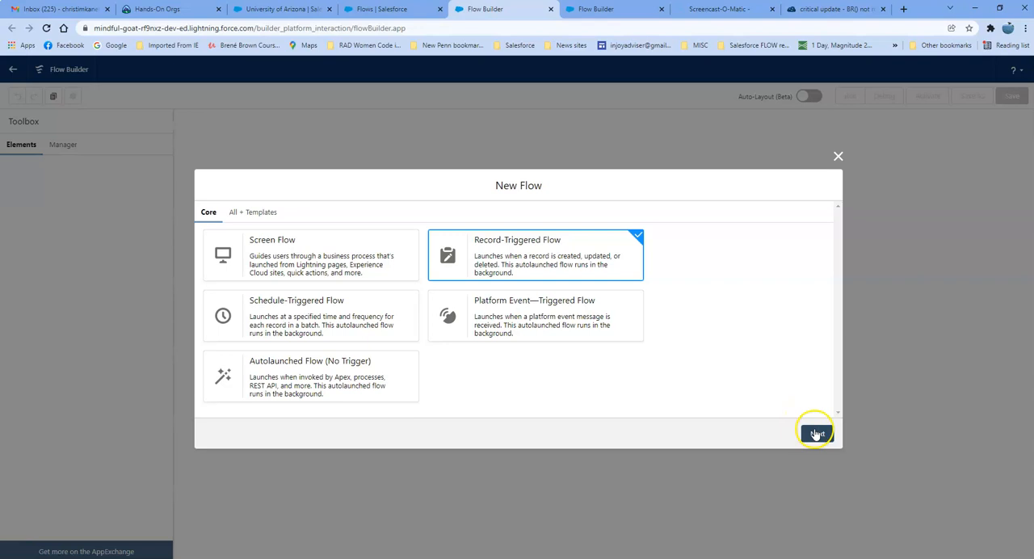
pyautogui.click(815, 434)
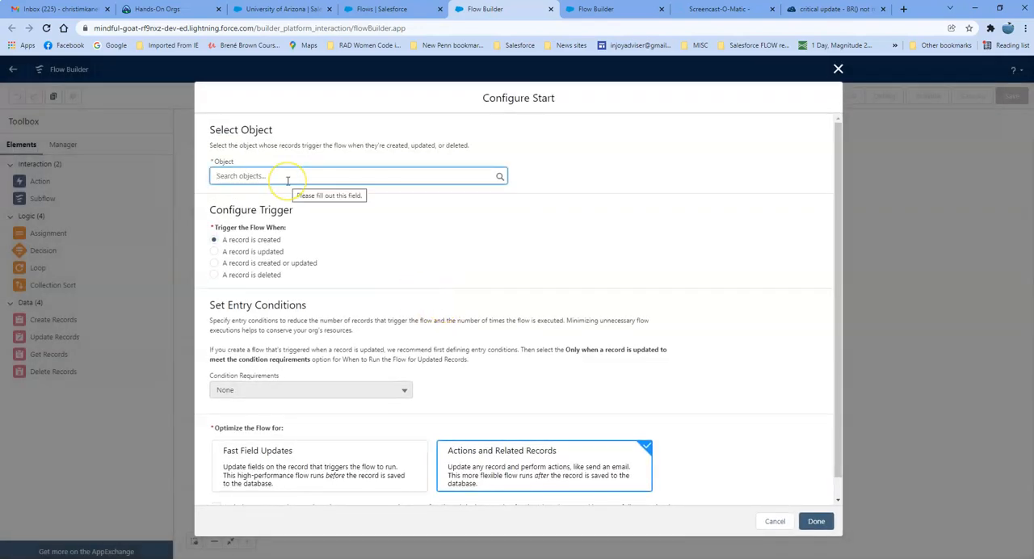
# Step: Trigger the flow on Claim when a record is created or updated, and confirm the start
pyautogui.write('Claim')
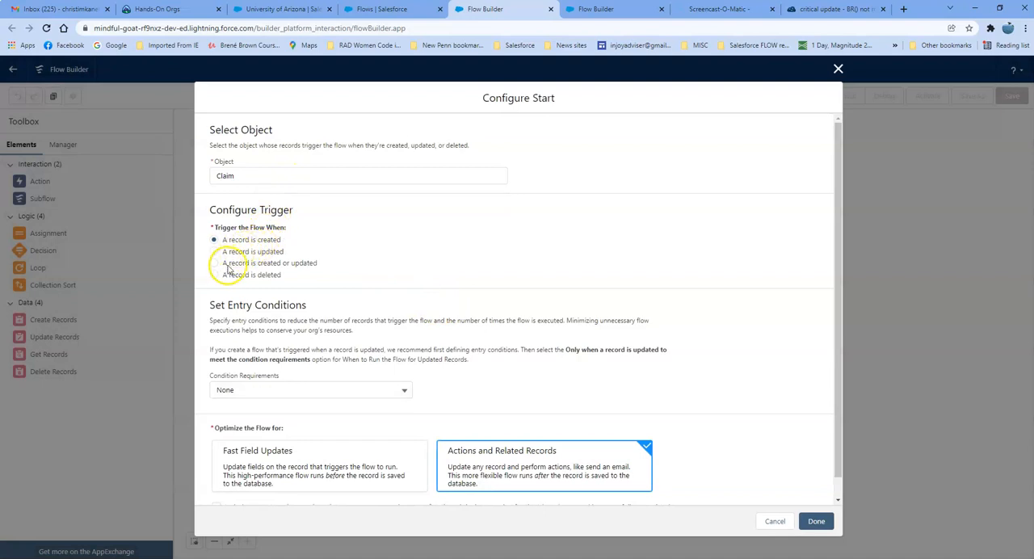
pyautogui.click(213, 262)
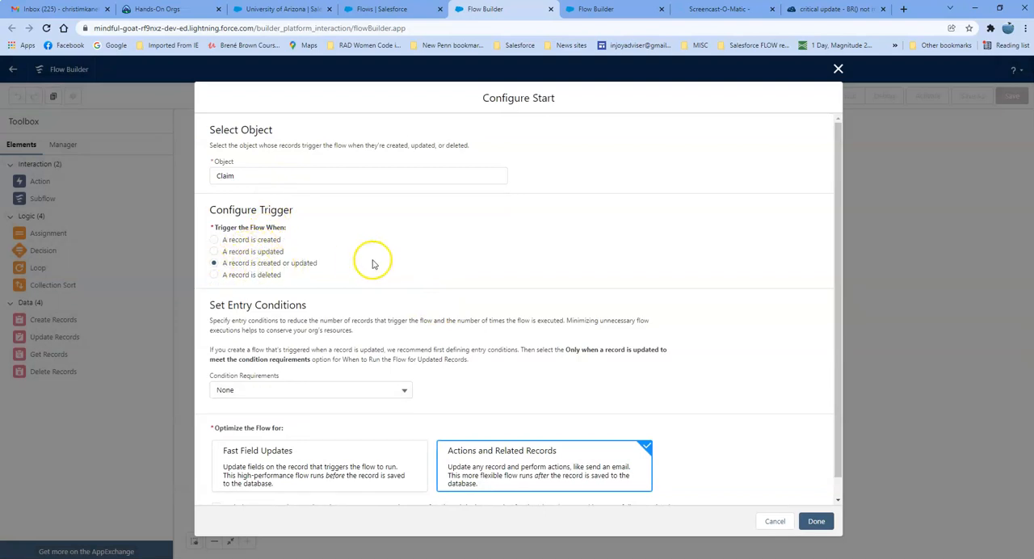
pyautogui.moveTo(373, 268)
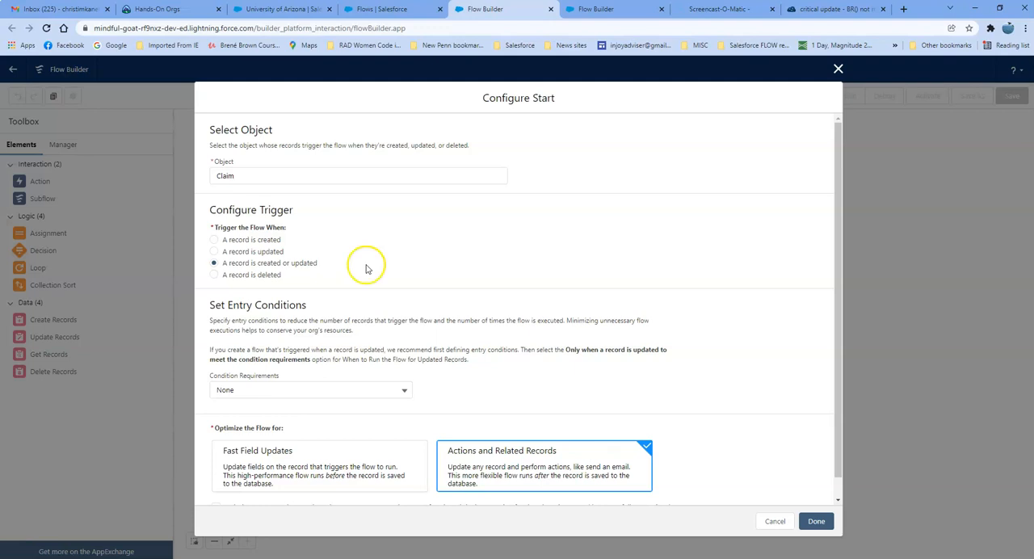
pyautogui.moveTo(352, 317)
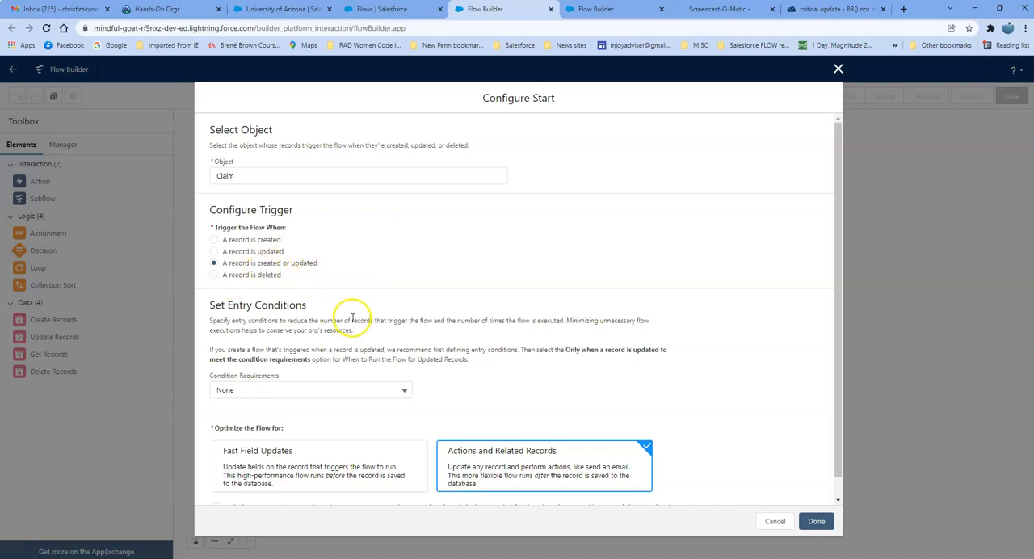
pyautogui.moveTo(561, 451)
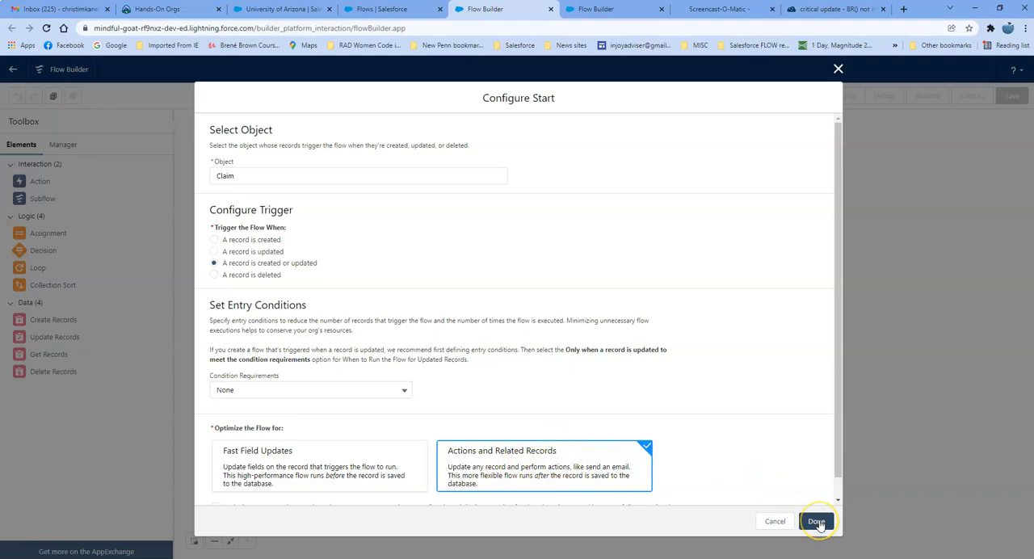
pyautogui.click(816, 520)
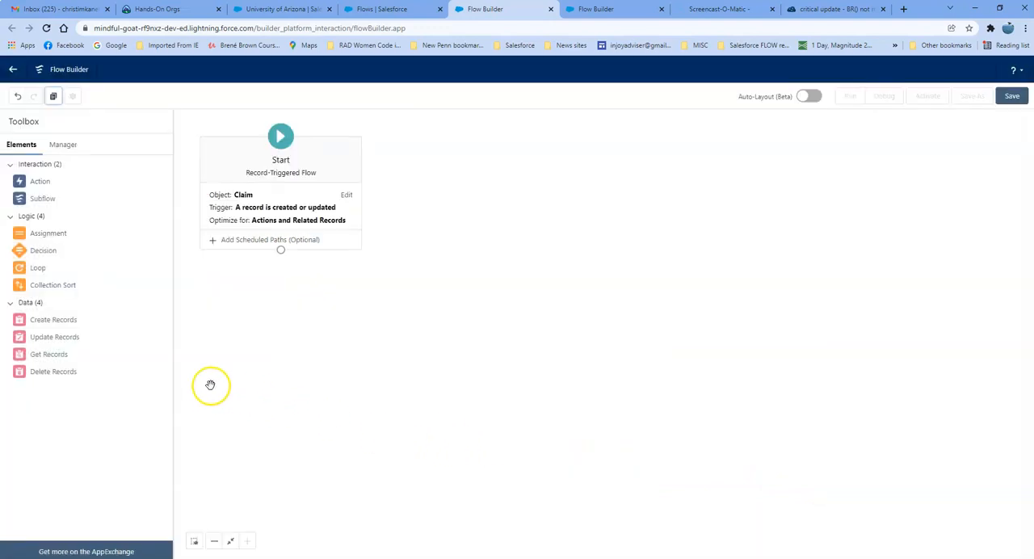
# Step: Add a Get Records element labelled Get All Claims retrieving Claim records
pyautogui.moveTo(48, 354); pyautogui.dragTo(384, 323)
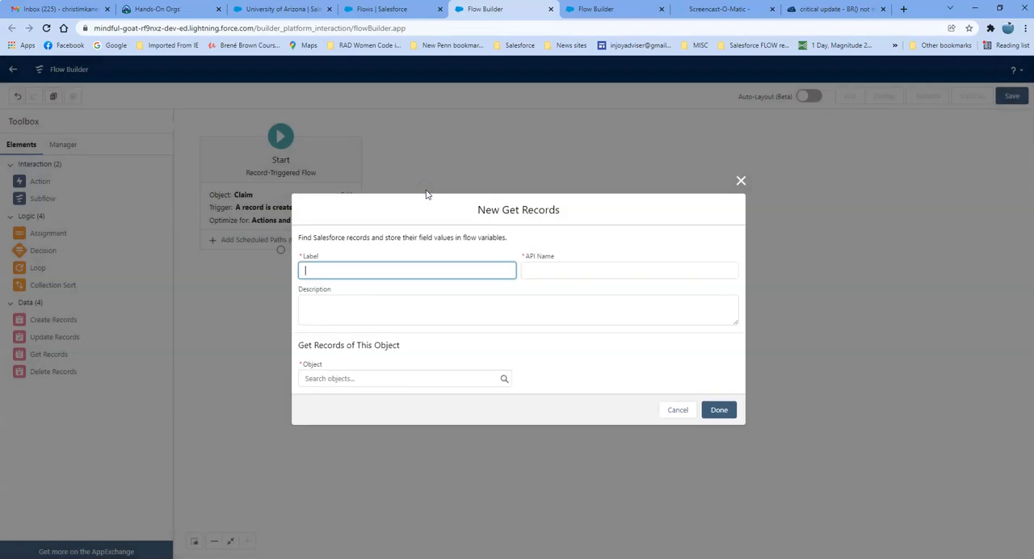
pyautogui.write('Get A')
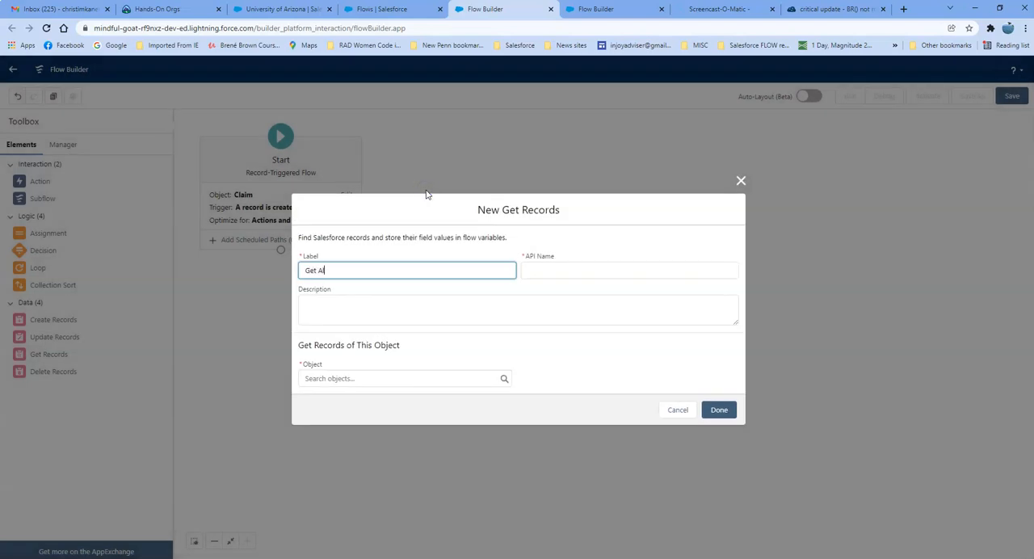
pyautogui.click(404, 378)
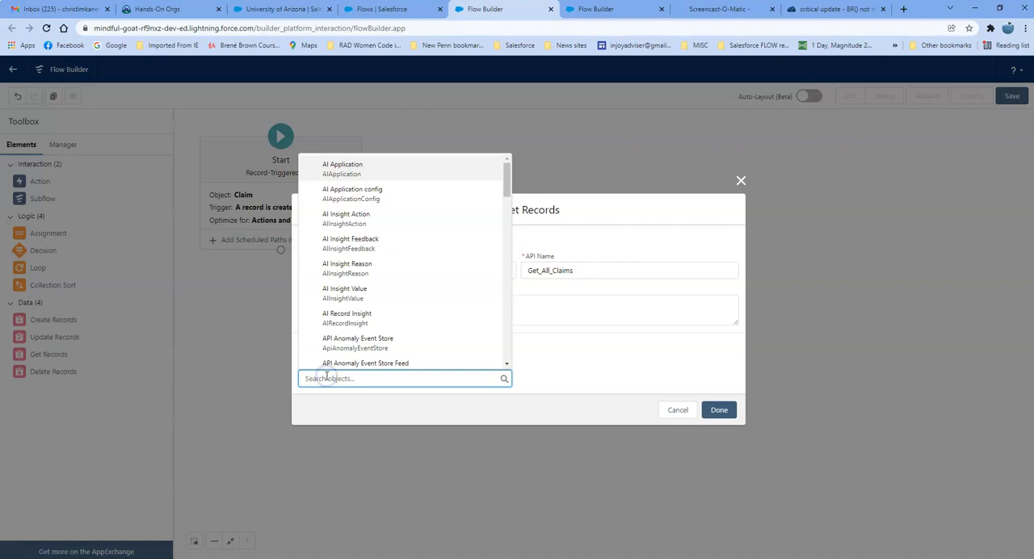
pyautogui.write('Claims')
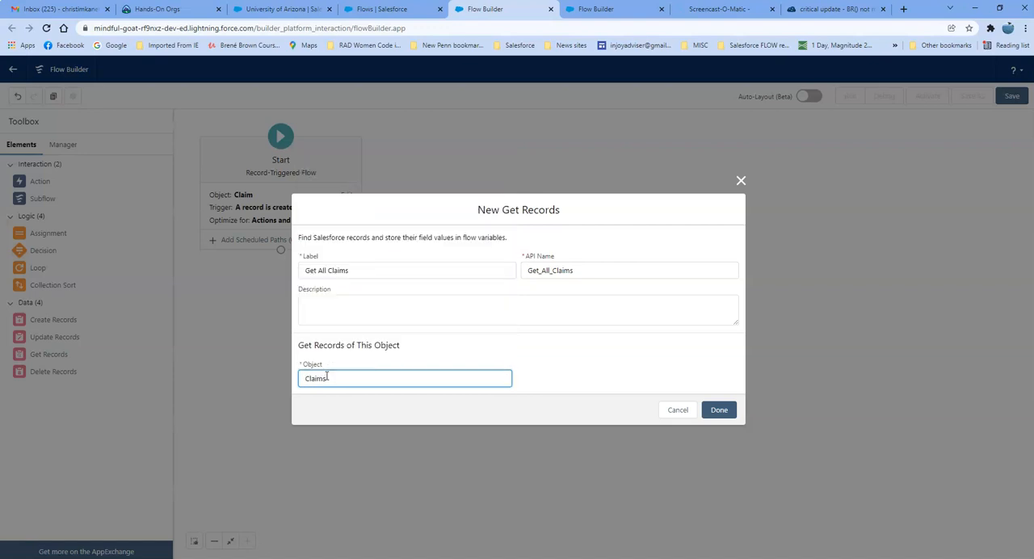
pyautogui.click(404, 378)
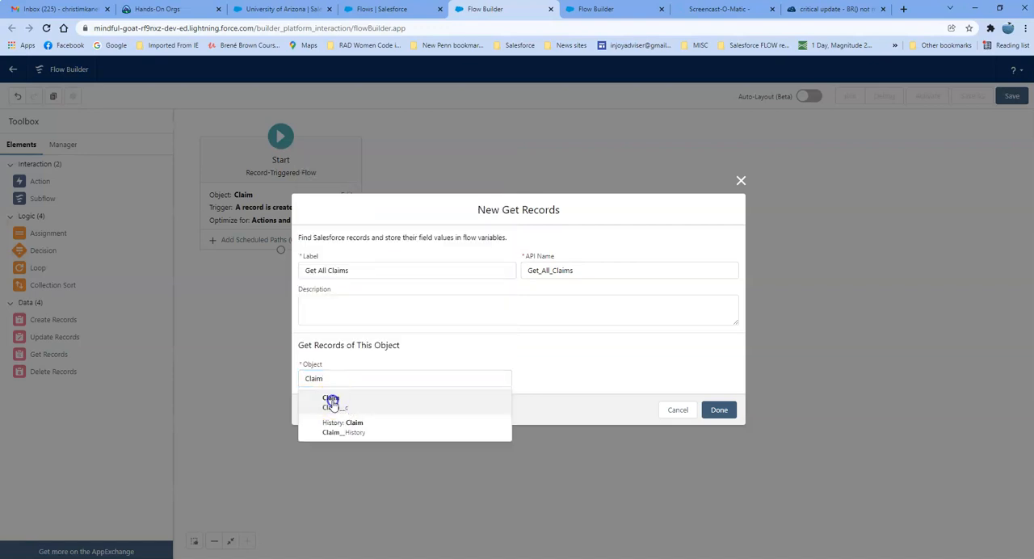
pyautogui.click(330, 401)
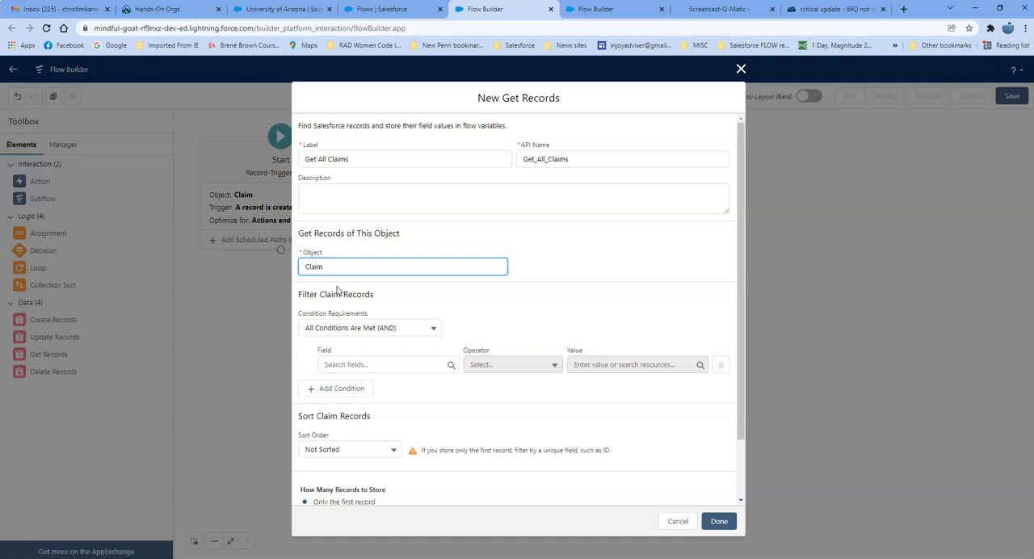
pyautogui.moveTo(341, 328)
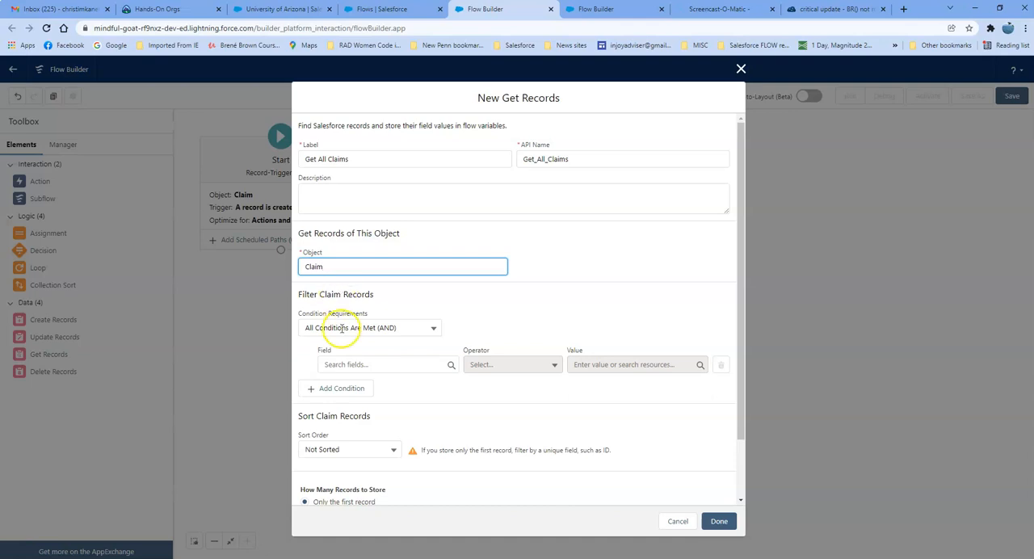
# Step: Filter Get All Claims on Account__c Equals {!$Record.Account__c} and save it
pyautogui.write('Acco')
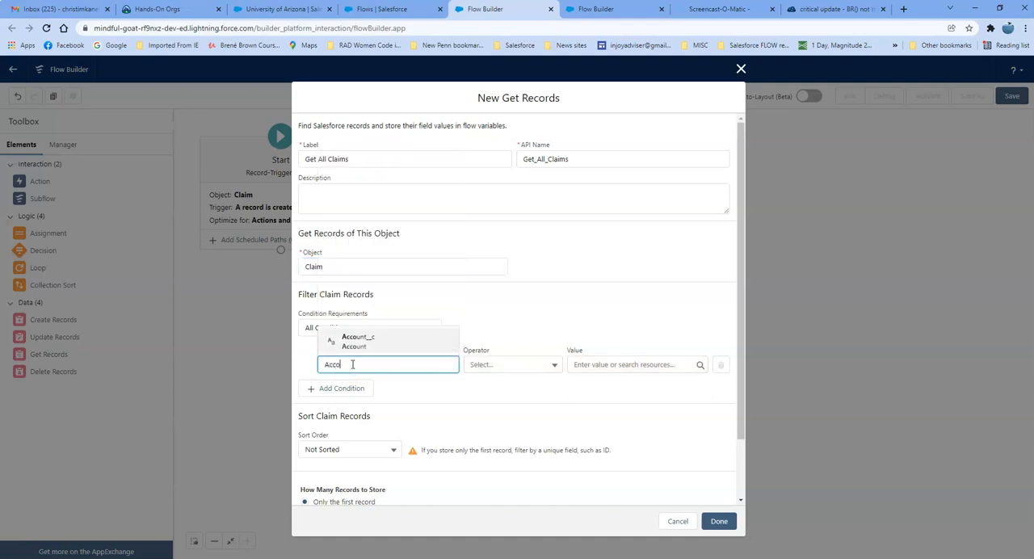
pyautogui.click(358, 341)
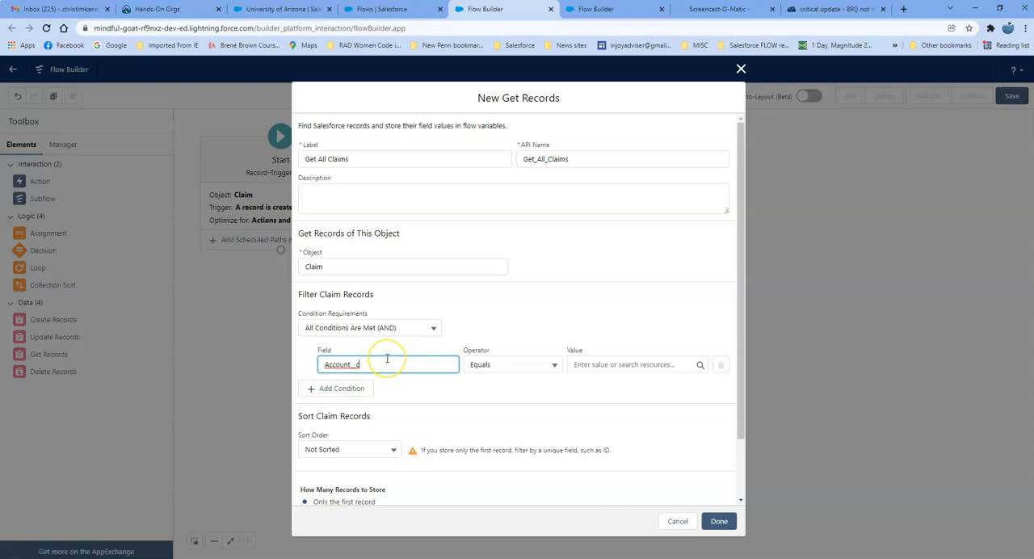
pyautogui.click(633, 365)
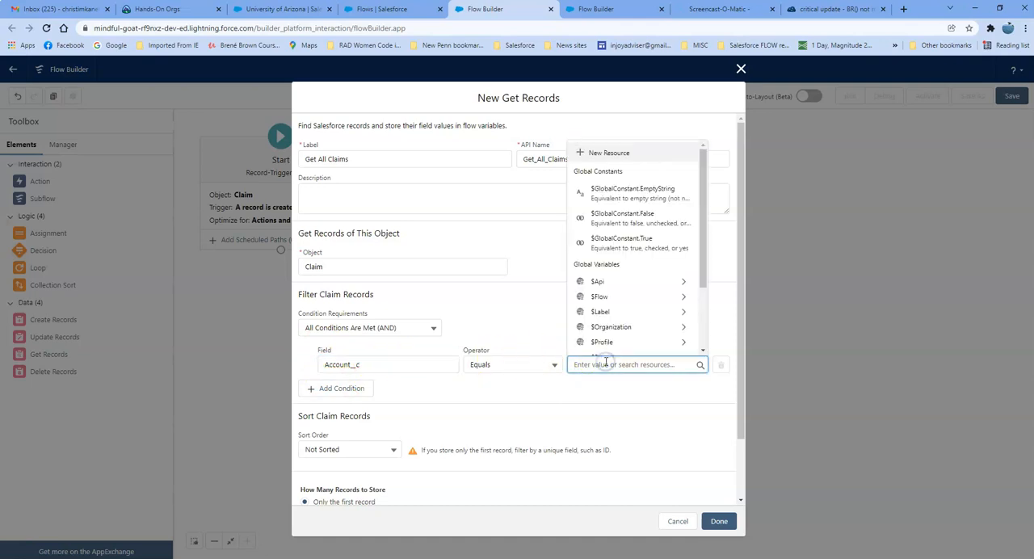
pyautogui.write('{!$Record.}')
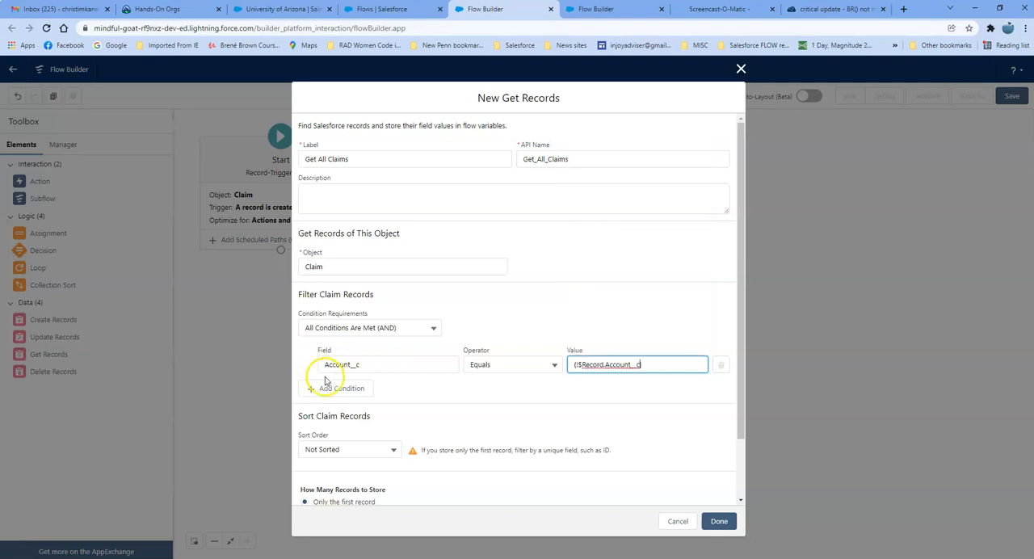
pyautogui.moveTo(462, 370)
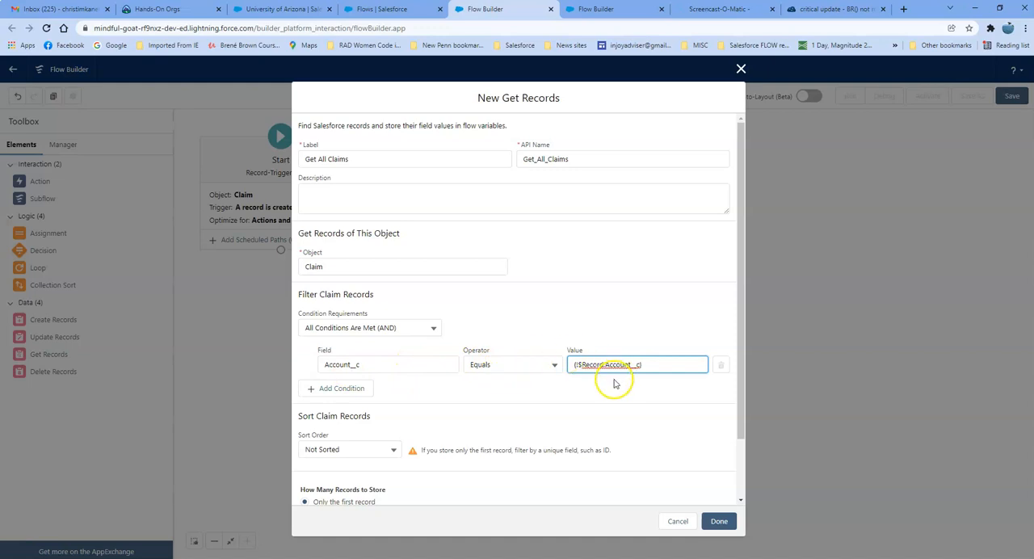
pyautogui.scroll(-3)
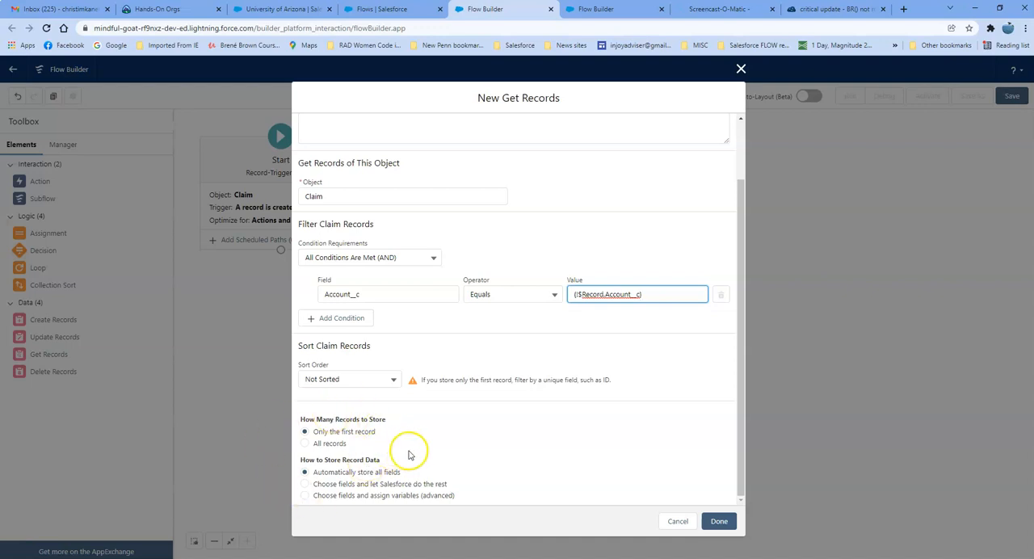
pyautogui.moveTo(701, 499)
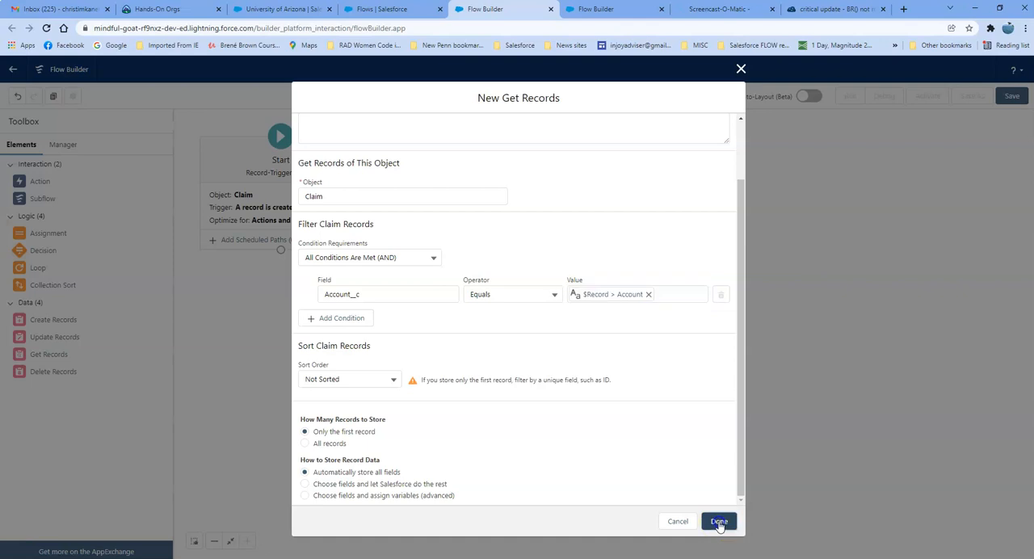
pyautogui.click(717, 521)
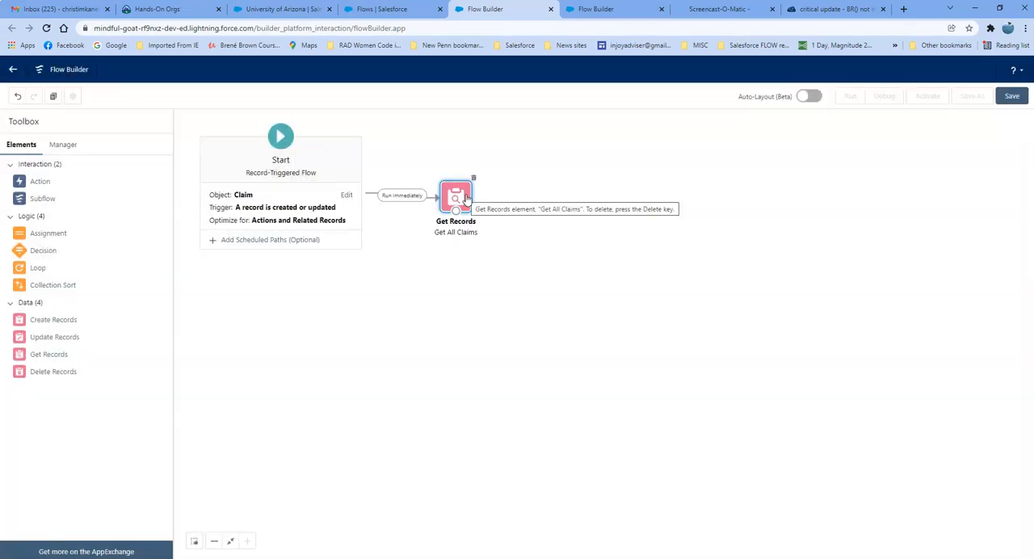
# Step: Make Get All Claims store all matching records instead of only the first
pyautogui.doubleClick(456, 195)
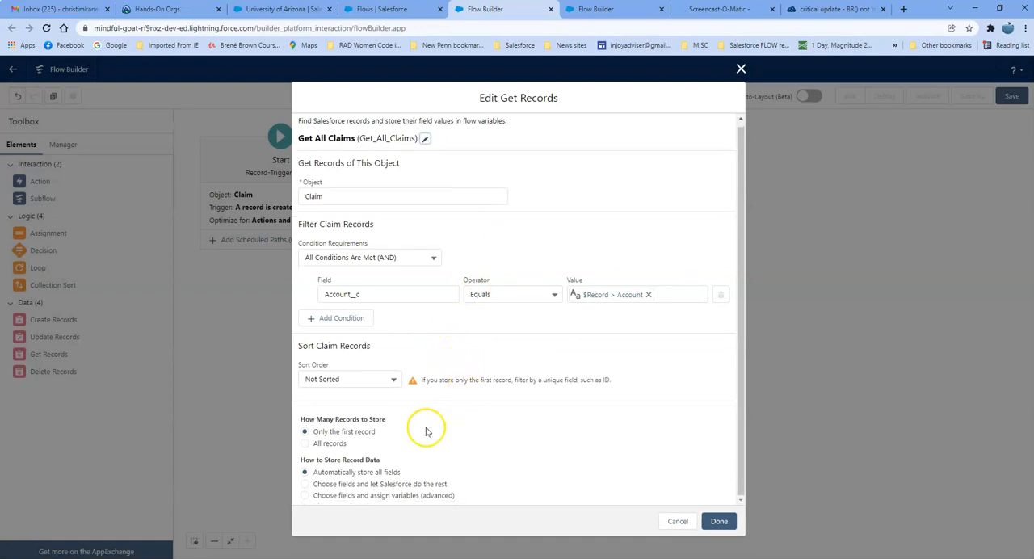
pyautogui.click(304, 443)
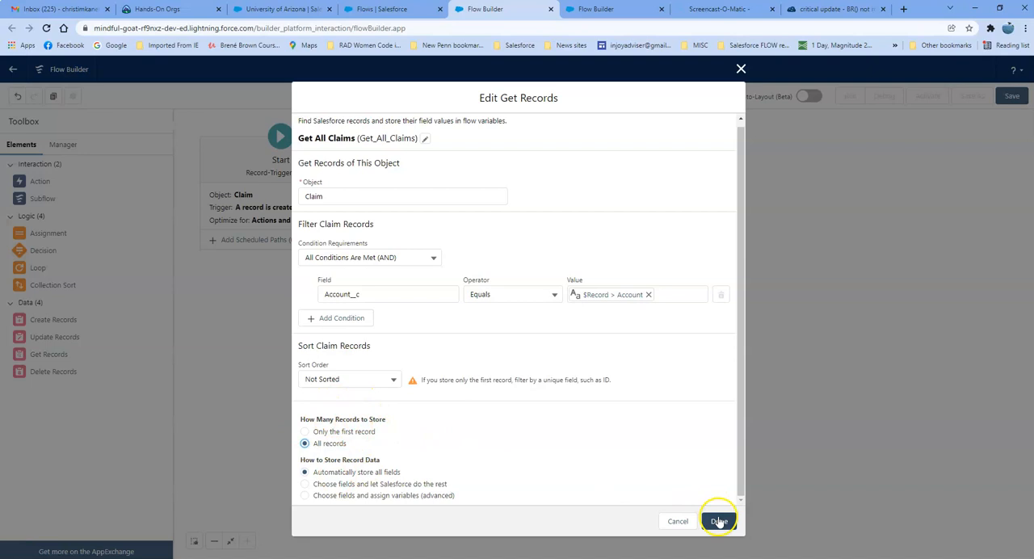
pyautogui.click(718, 521)
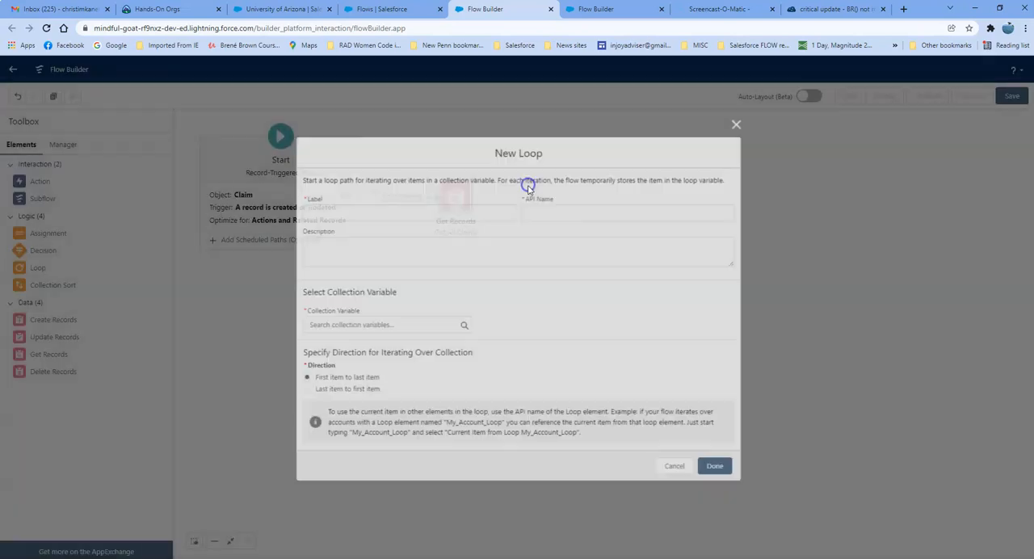
# Step: Add a Loop the Claims step iterating over the Get_All_Claims collection
pyautogui.write('Loo')
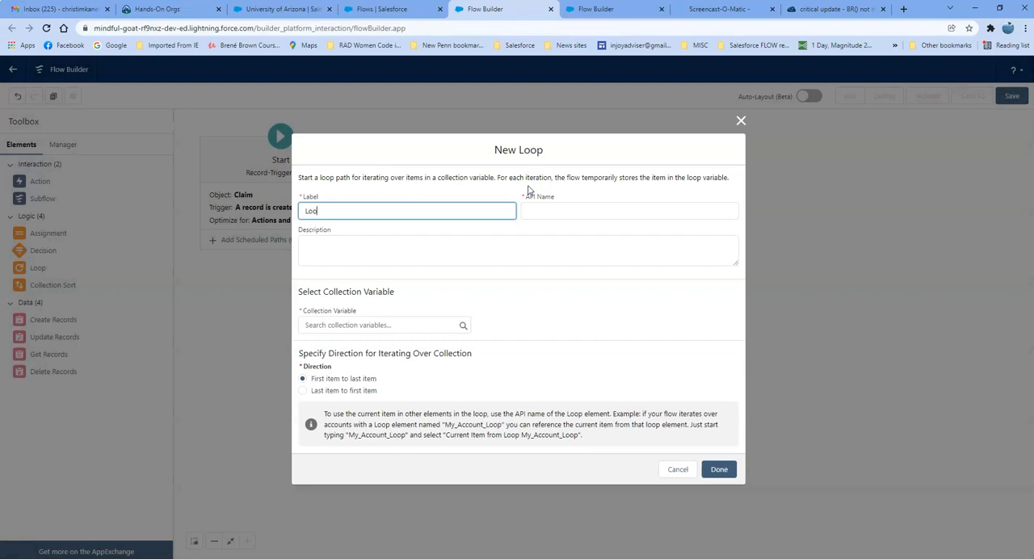
pyautogui.click(384, 325)
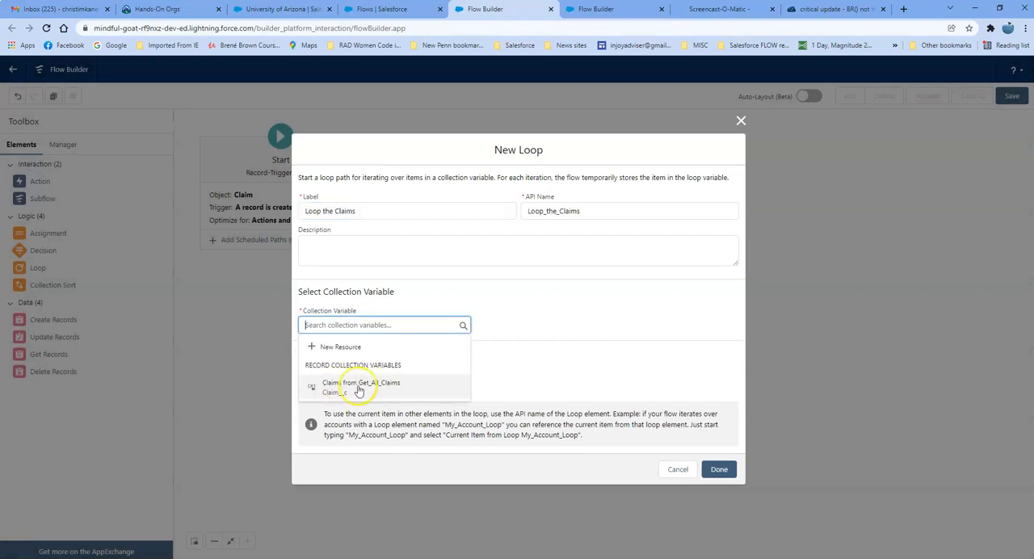
pyautogui.click(358, 386)
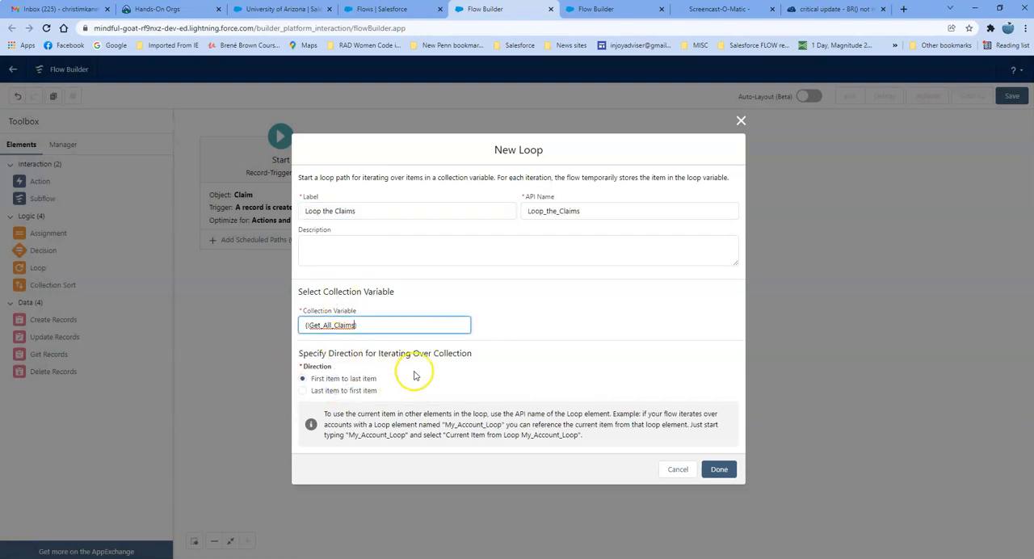
pyautogui.click(718, 468)
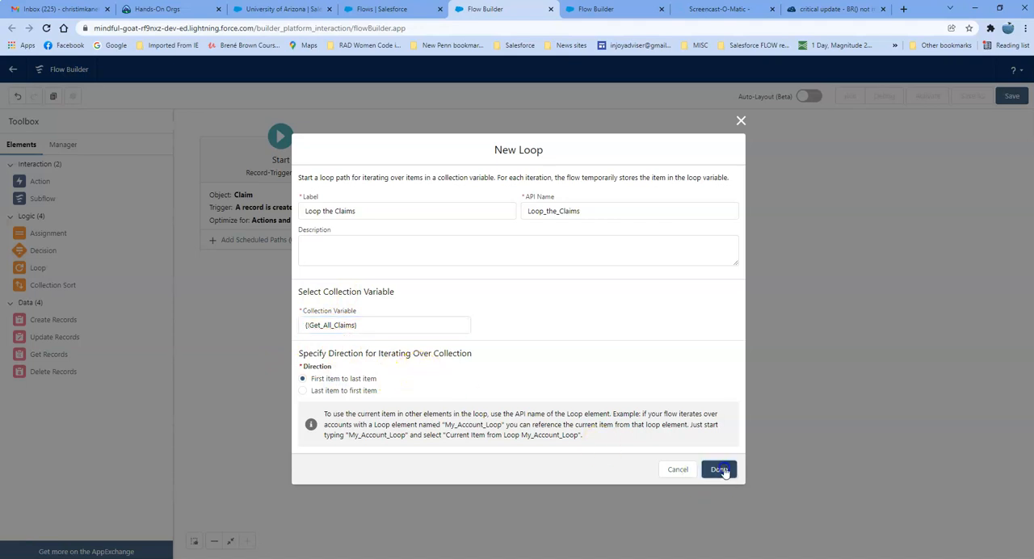
pyautogui.click(718, 469)
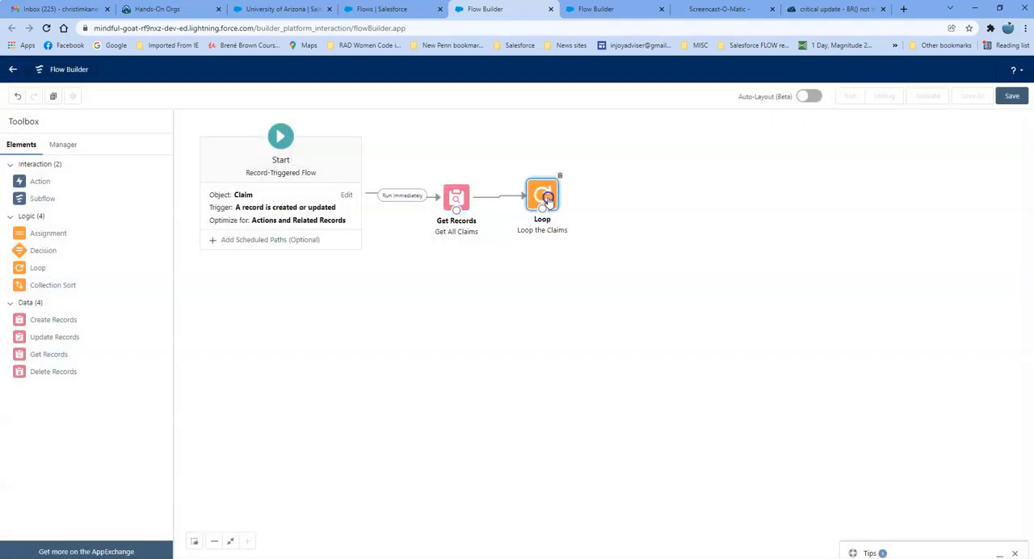
pyautogui.moveTo(49, 233)
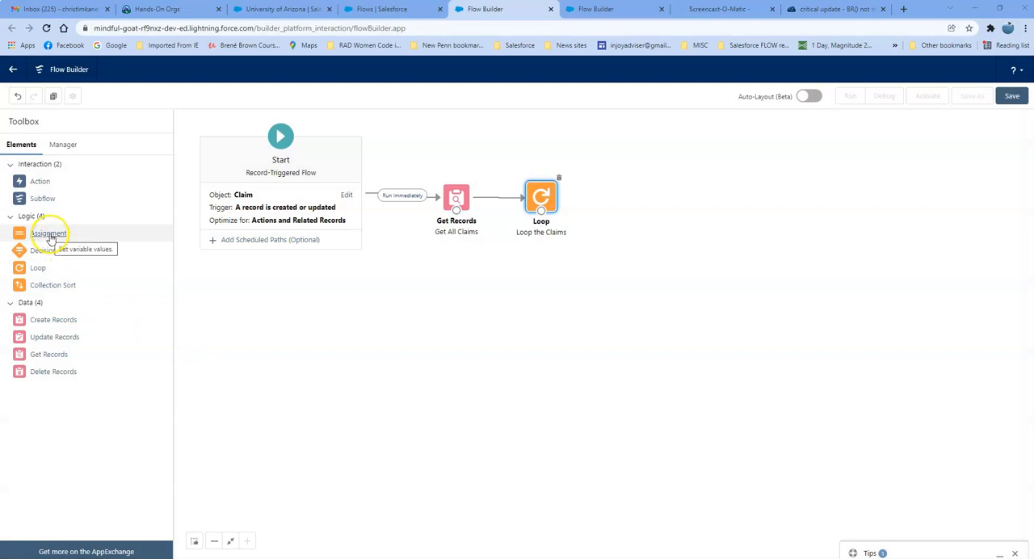
pyautogui.moveTo(42, 251)
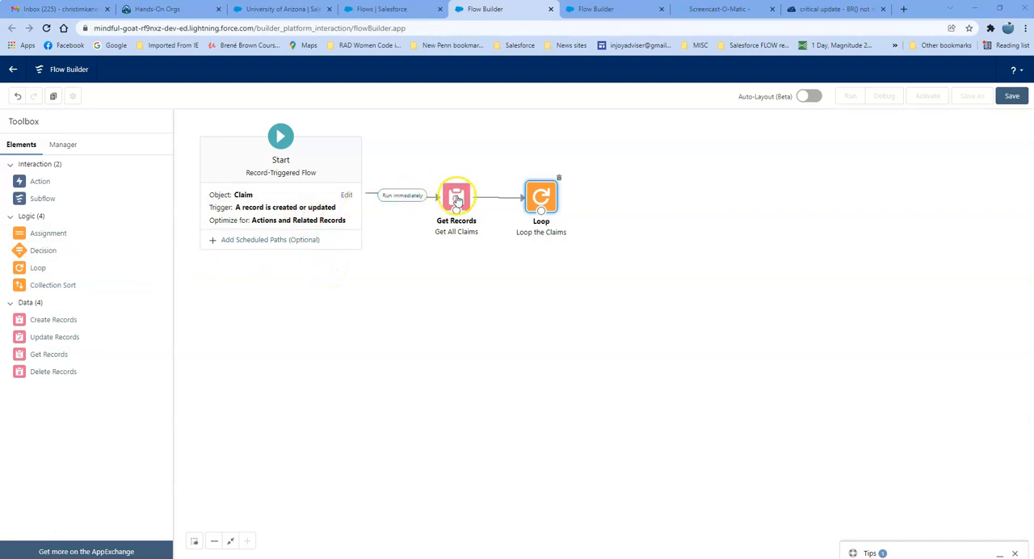
# Step: Reopen the Get All Claims settings for editing
pyautogui.doubleClick(456, 196)
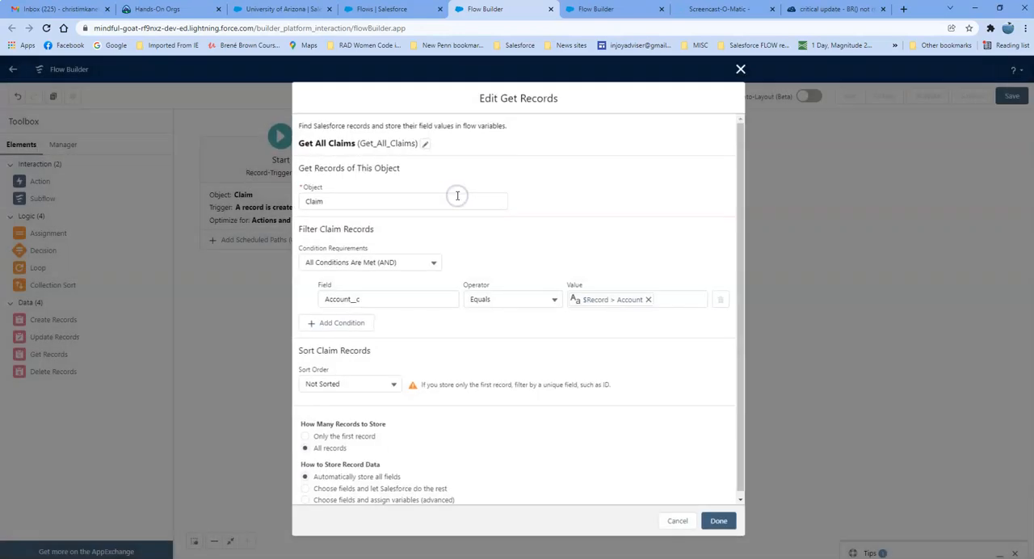
# Step: Sort Get All Claims ascending by Count_Number__c and save
pyautogui.click(349, 385)
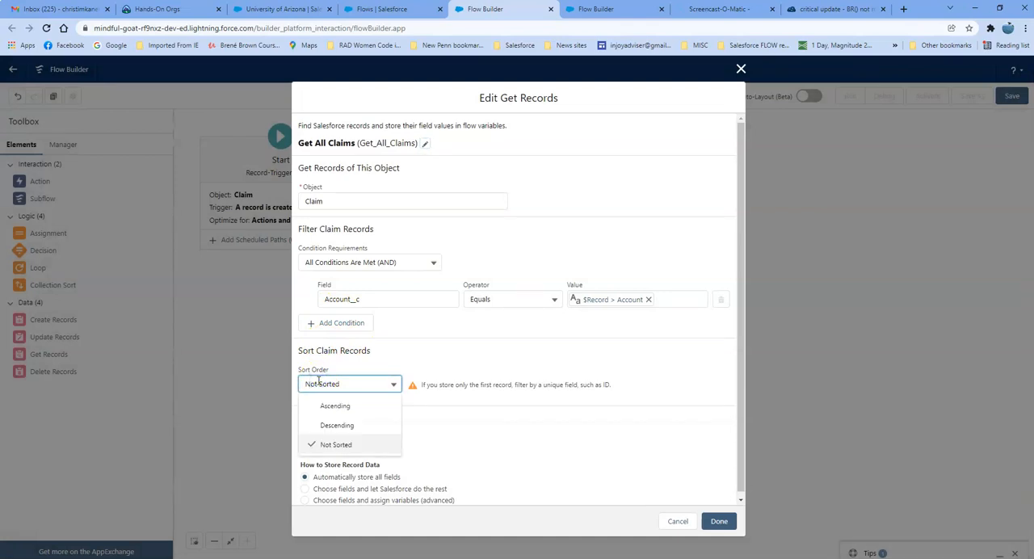
pyautogui.click(335, 405)
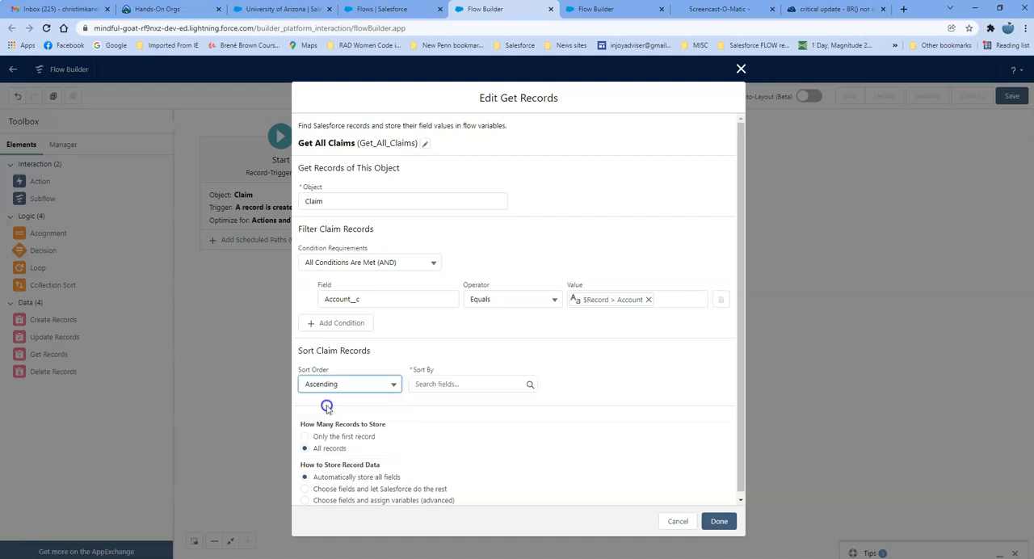
pyautogui.click(472, 385)
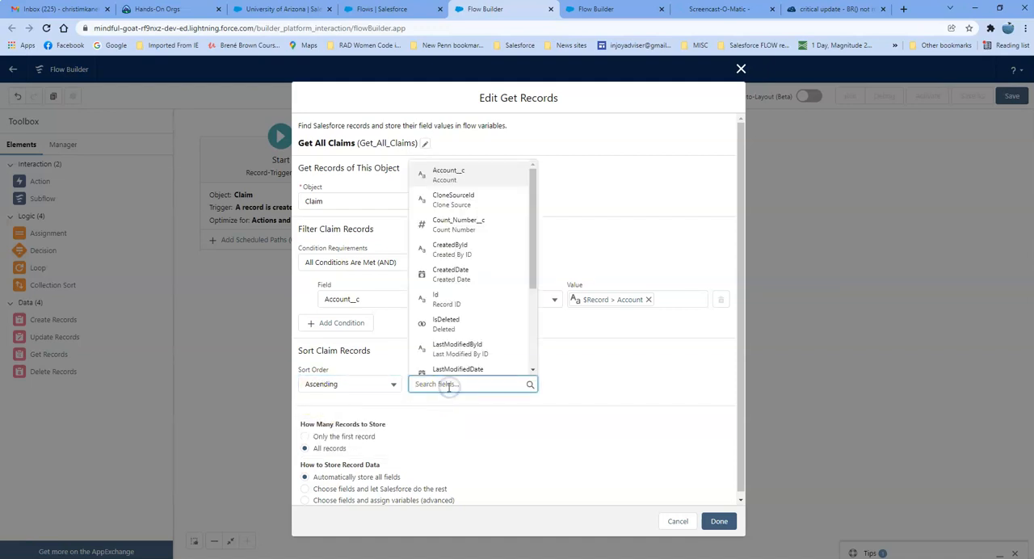
pyautogui.write('cou')
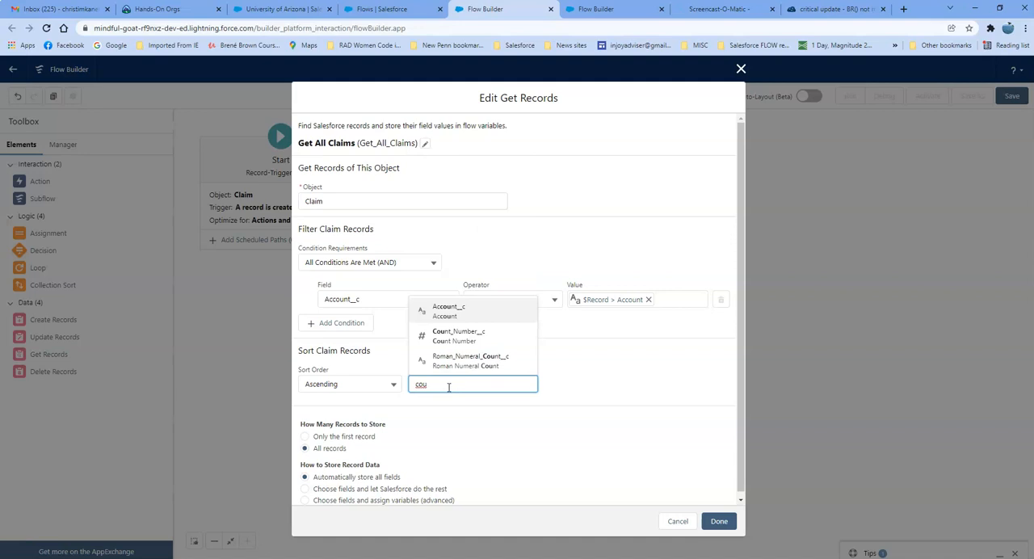
pyautogui.click(459, 336)
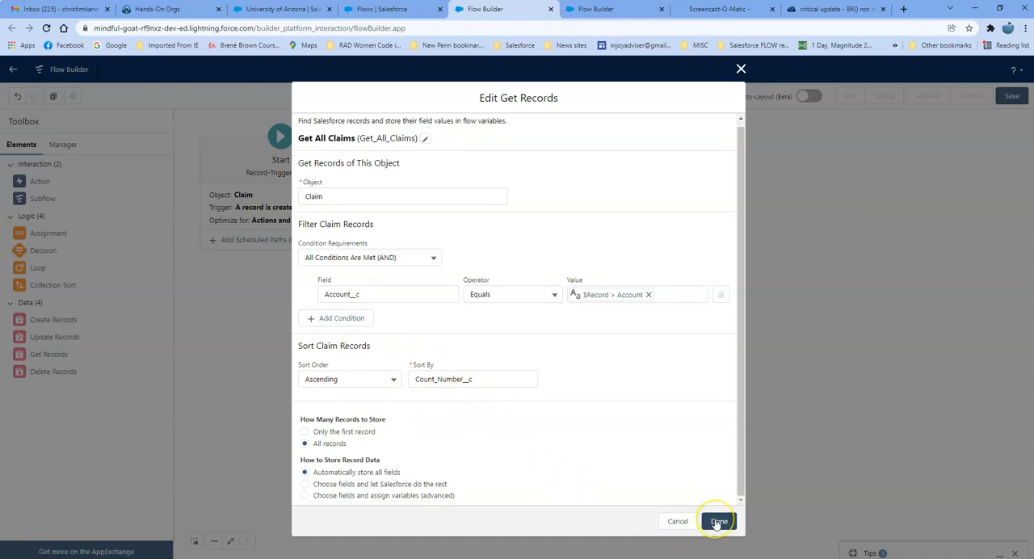
pyautogui.moveTo(718, 521)
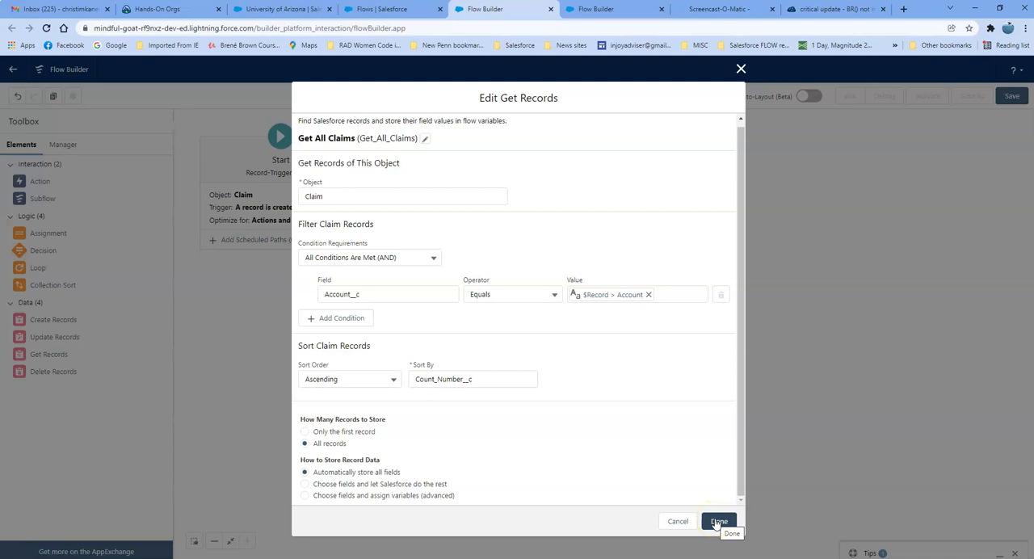
pyautogui.click(718, 521)
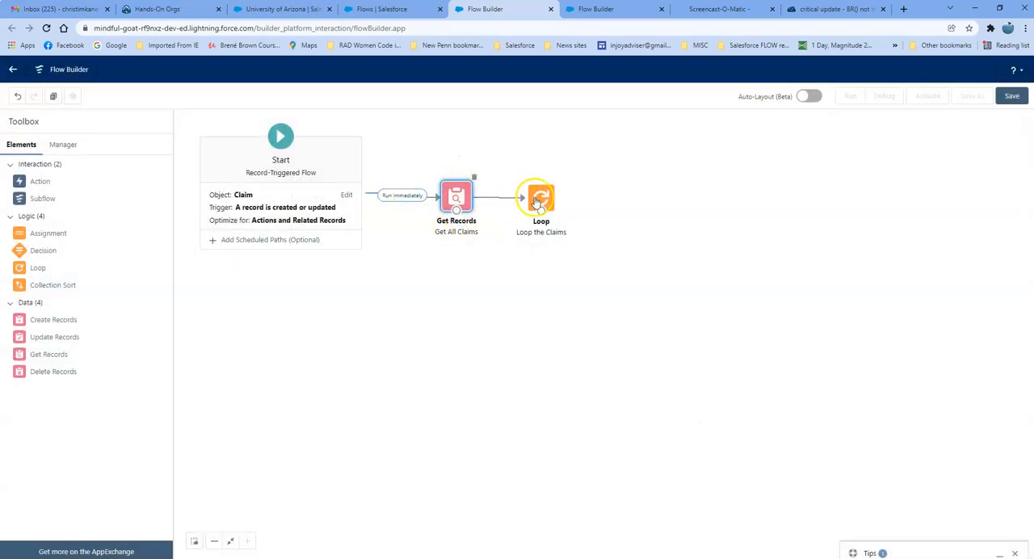
# Step: Add an Assign Values assignment and start a new resource from its Variable field
pyautogui.moveTo(49, 233); pyautogui.dragTo(611, 195)
pyautogui.write('Assign Values')
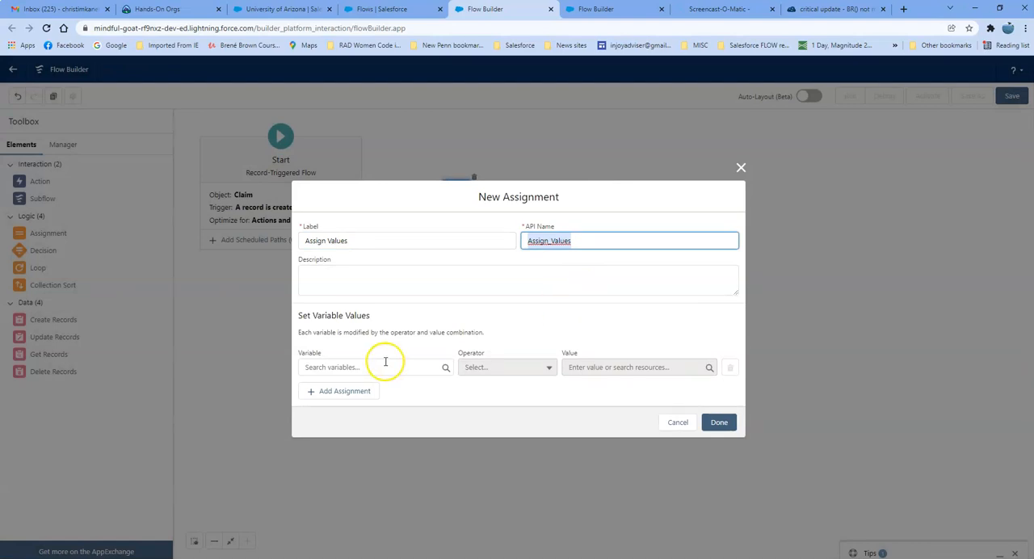
pyautogui.click(372, 367)
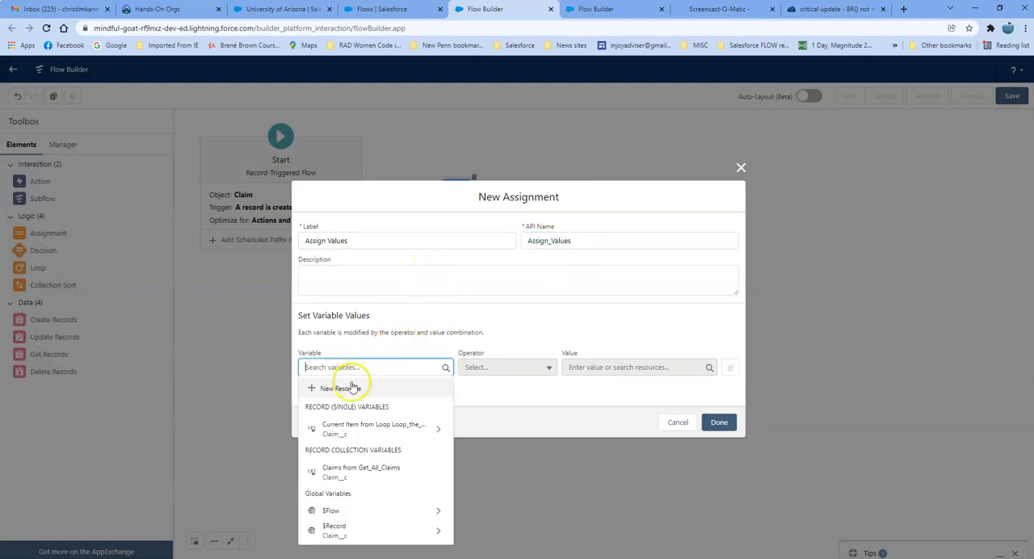
pyautogui.click(333, 389)
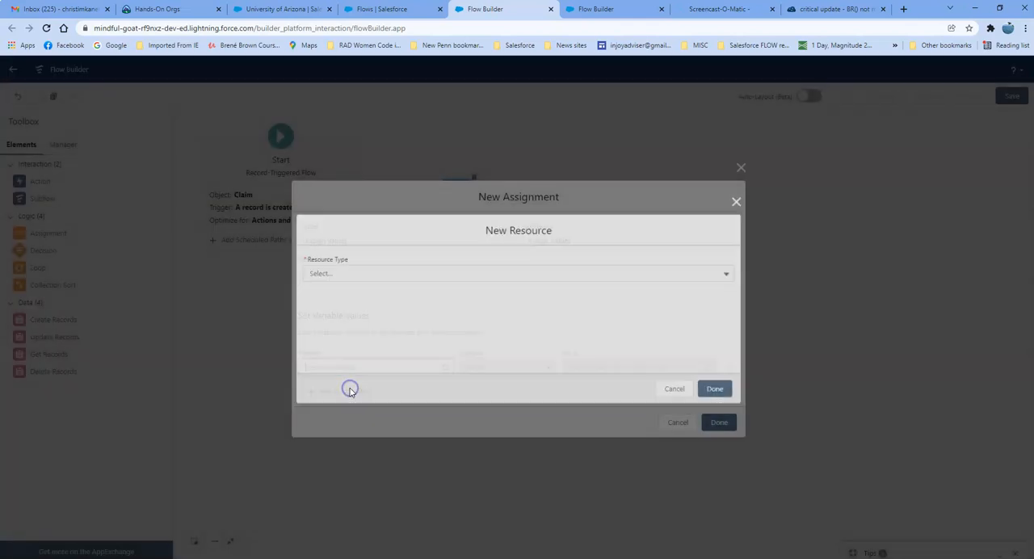
# Step: Create the Text variable VarCountNumber as the assignment's first variable
pyautogui.click(517, 273)
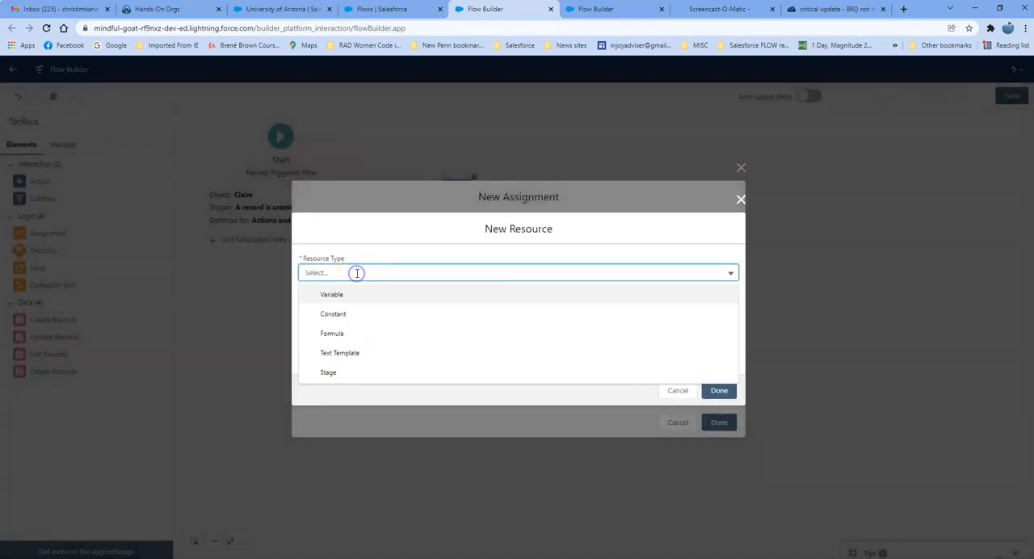
pyautogui.moveTo(331, 295)
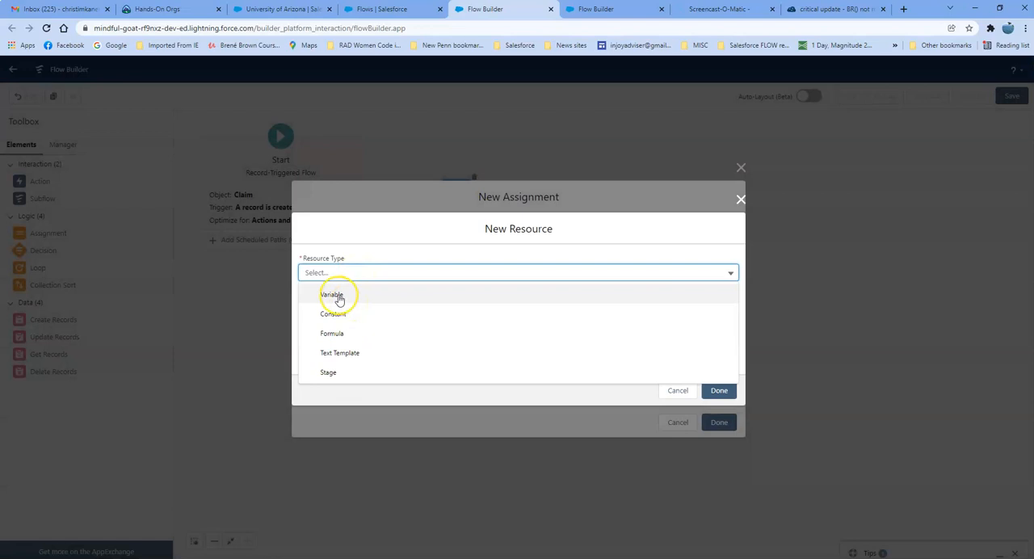
pyautogui.click(331, 294)
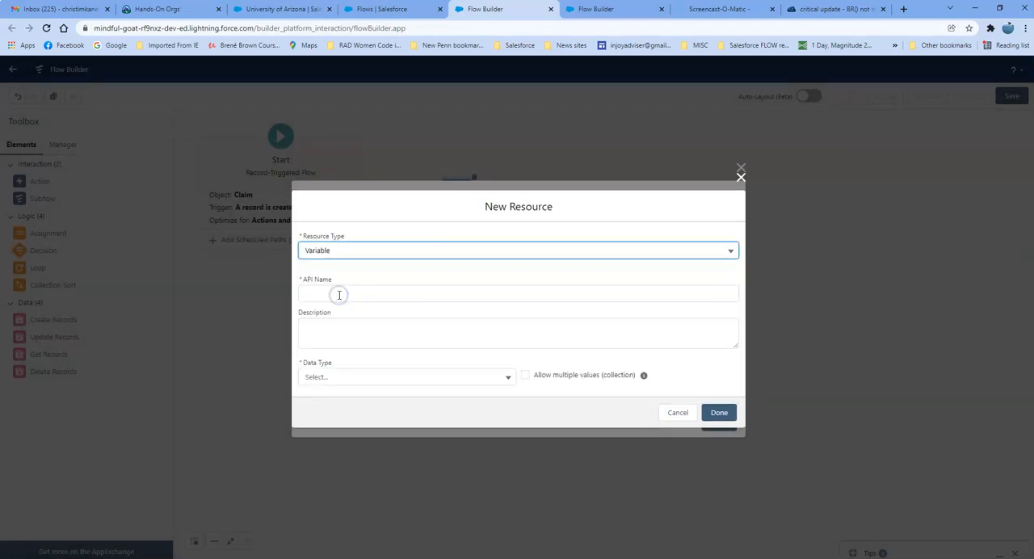
pyautogui.write('VarCountNumber')
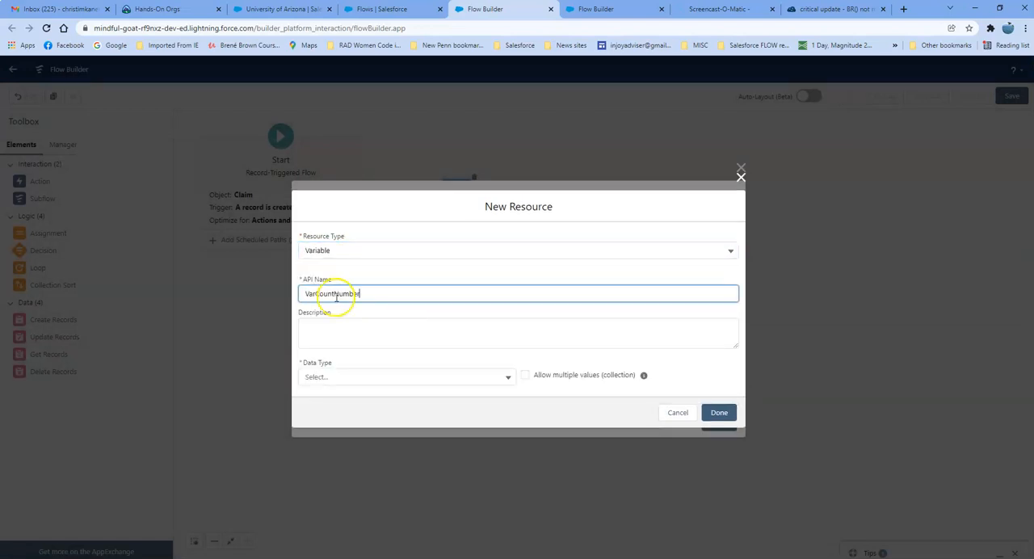
pyautogui.click(404, 376)
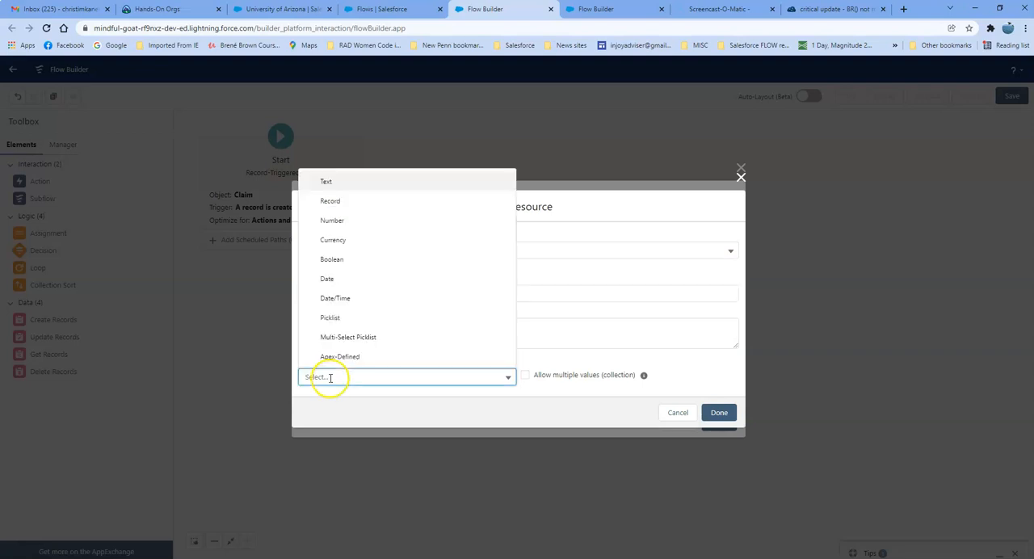
pyautogui.click(326, 181)
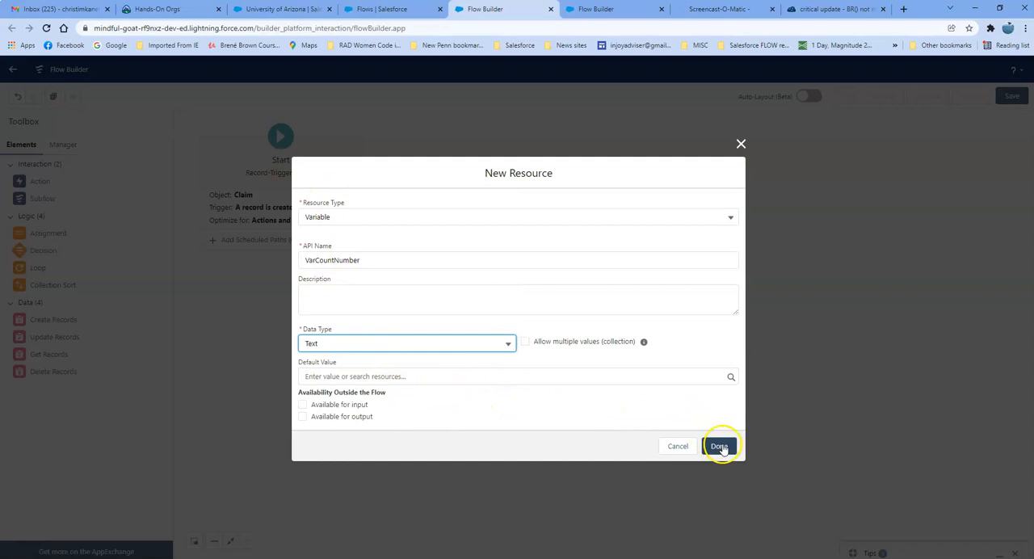
pyautogui.click(719, 446)
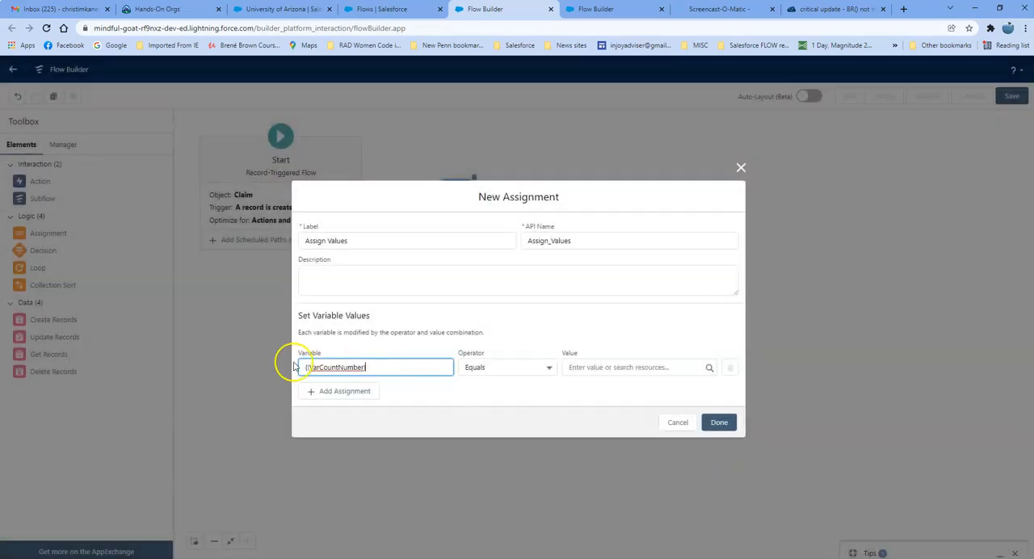
pyautogui.moveTo(605, 368)
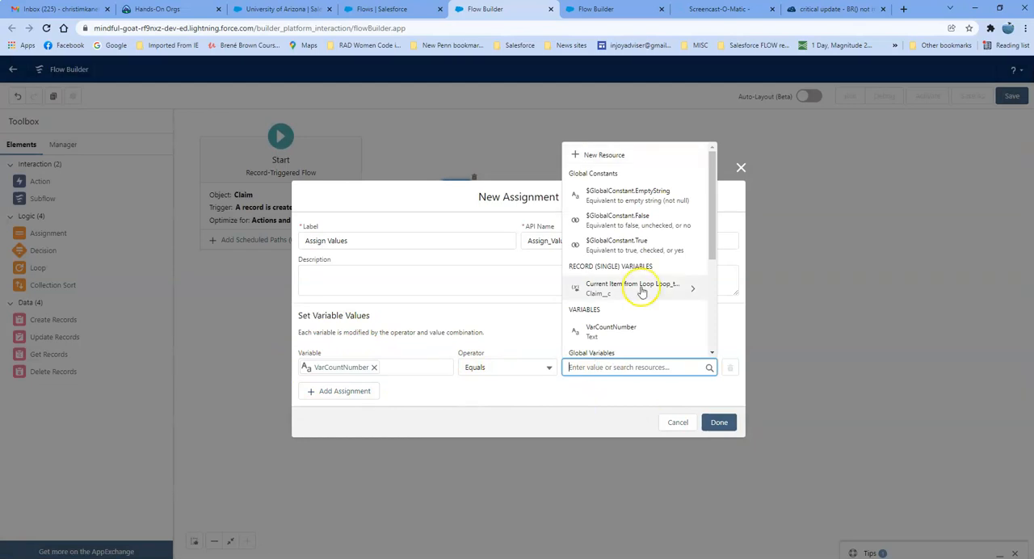
# Step: Value VarCountNumber with the current loop claim's Roman_Numeral_Count and add a second assignment row
pyautogui.click(632, 288)
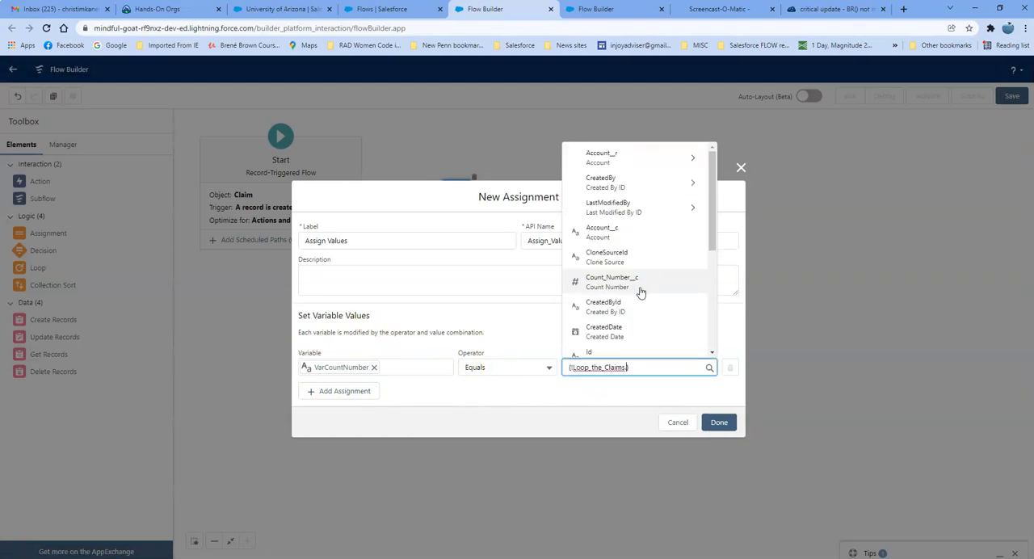
pyautogui.scroll(-3)
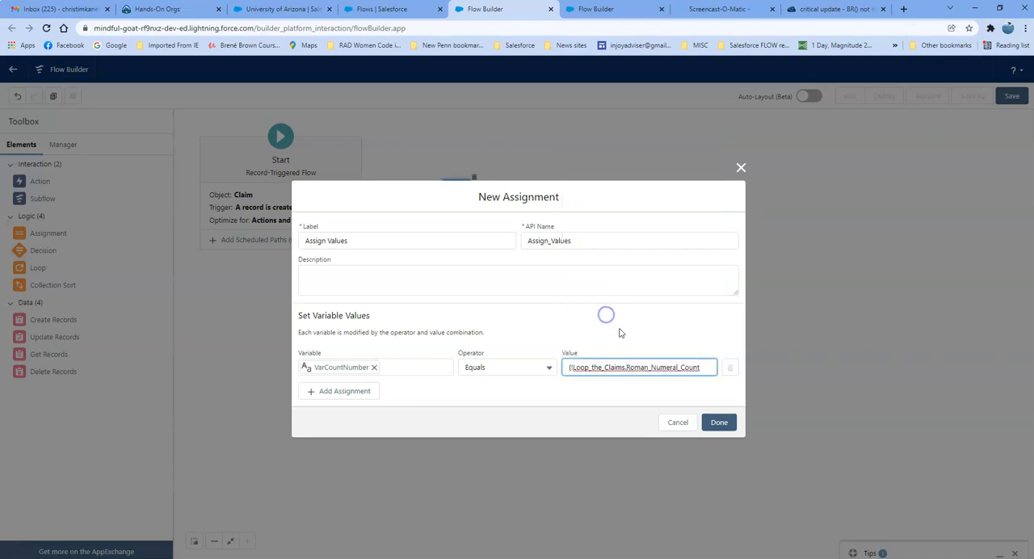
pyautogui.moveTo(591, 403)
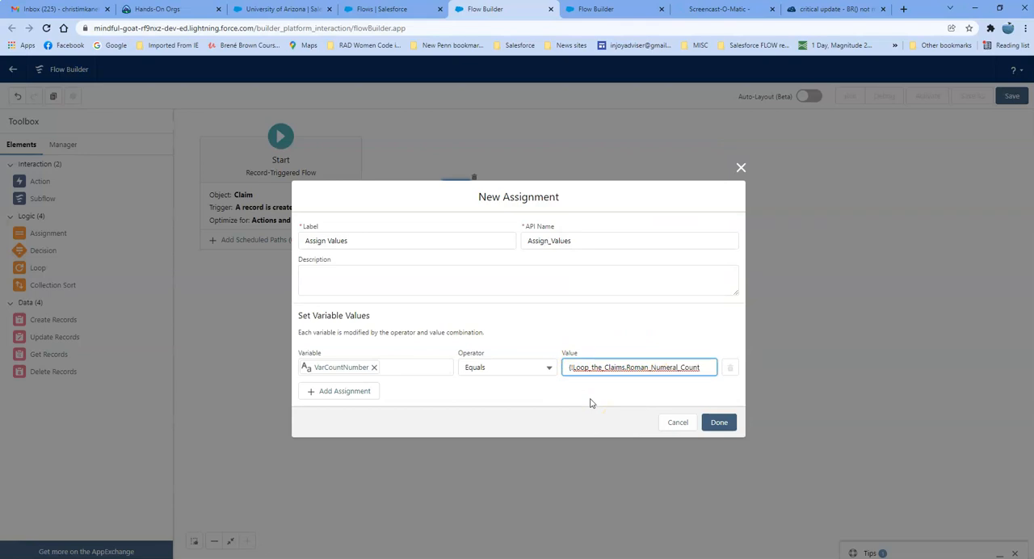
pyautogui.click(339, 391)
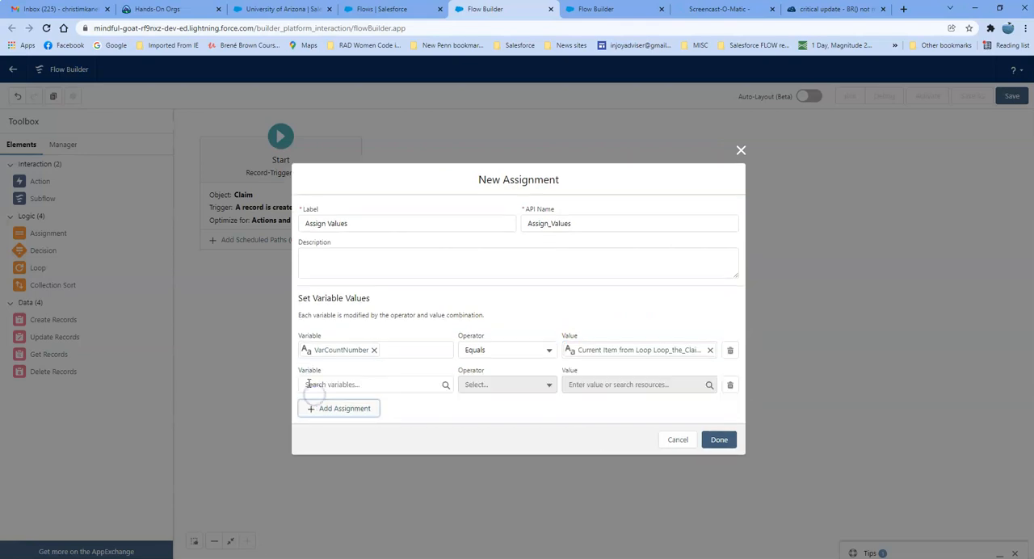
# Step: Create a Text formula resource LineBreakFormula with the expression BR()
pyautogui.click(374, 385)
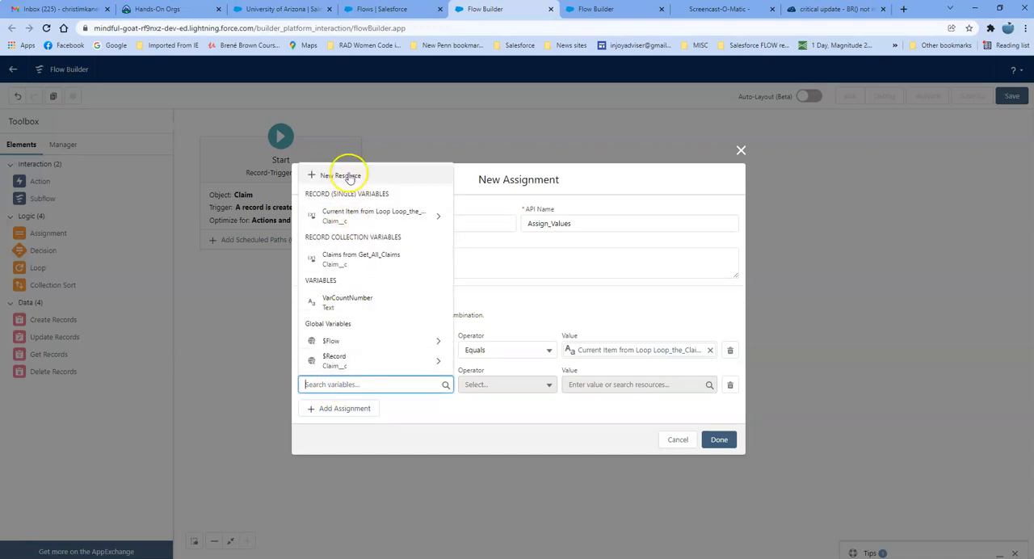
pyautogui.click(341, 176)
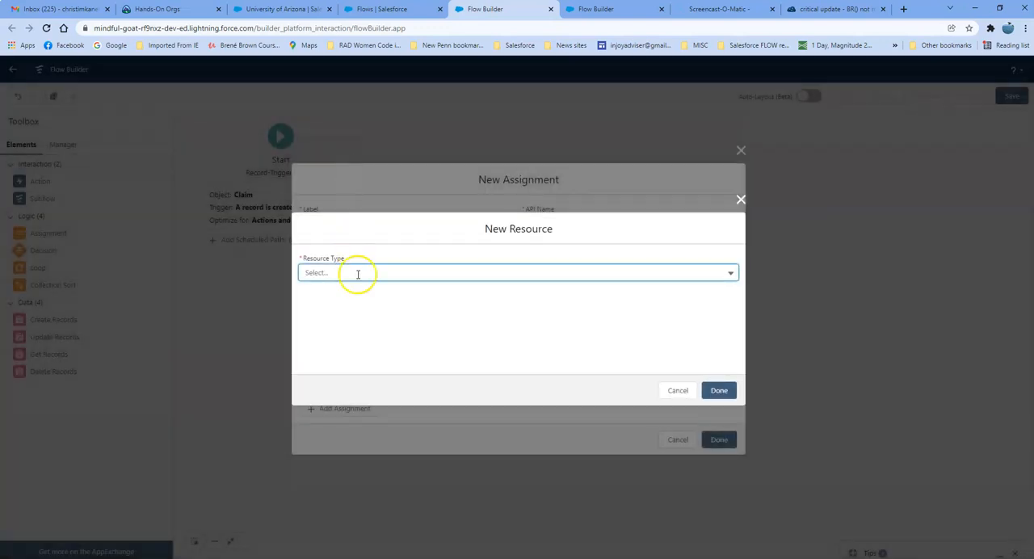
pyautogui.click(518, 271)
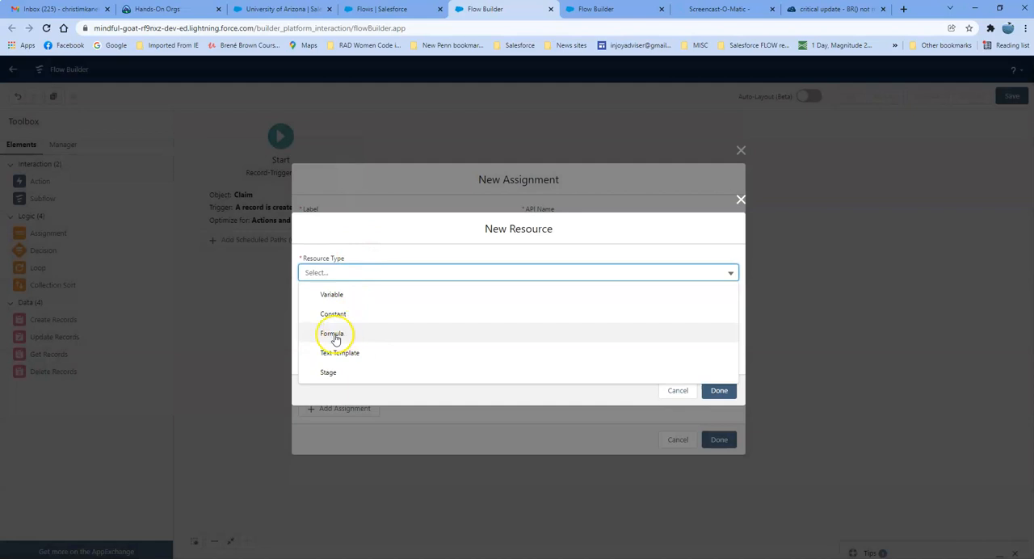
pyautogui.click(333, 335)
pyautogui.write('LineBreakFormula')
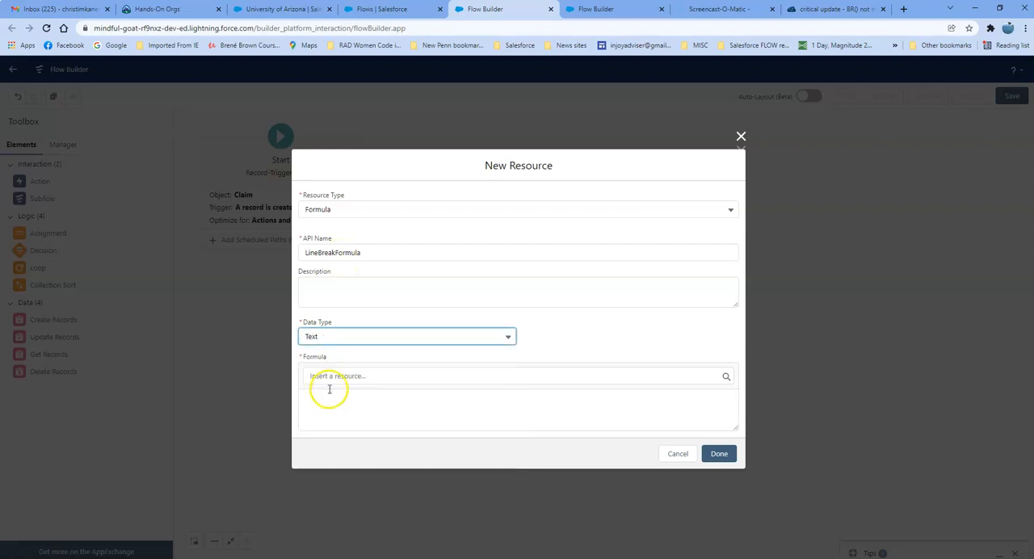
pyautogui.write('BR')
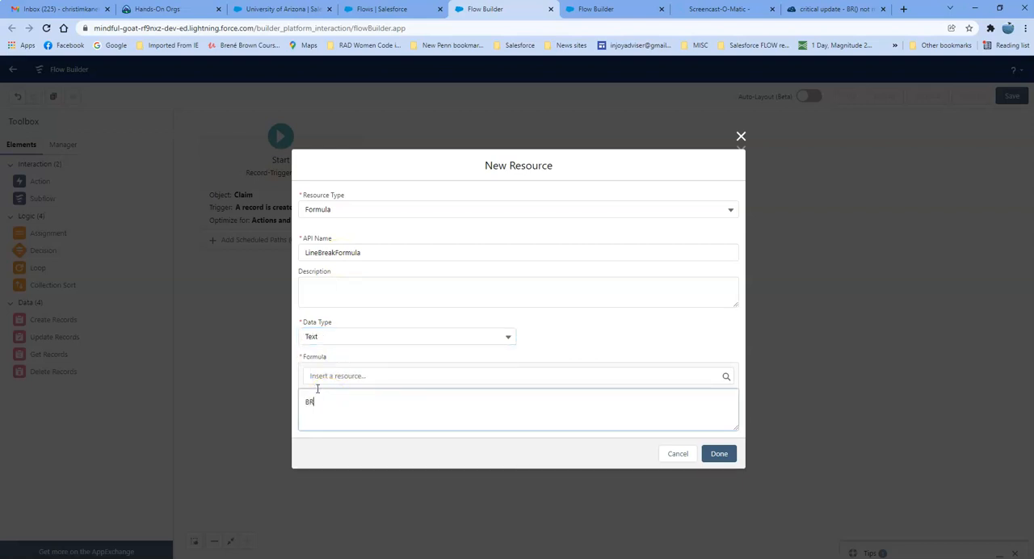
pyautogui.write('()')
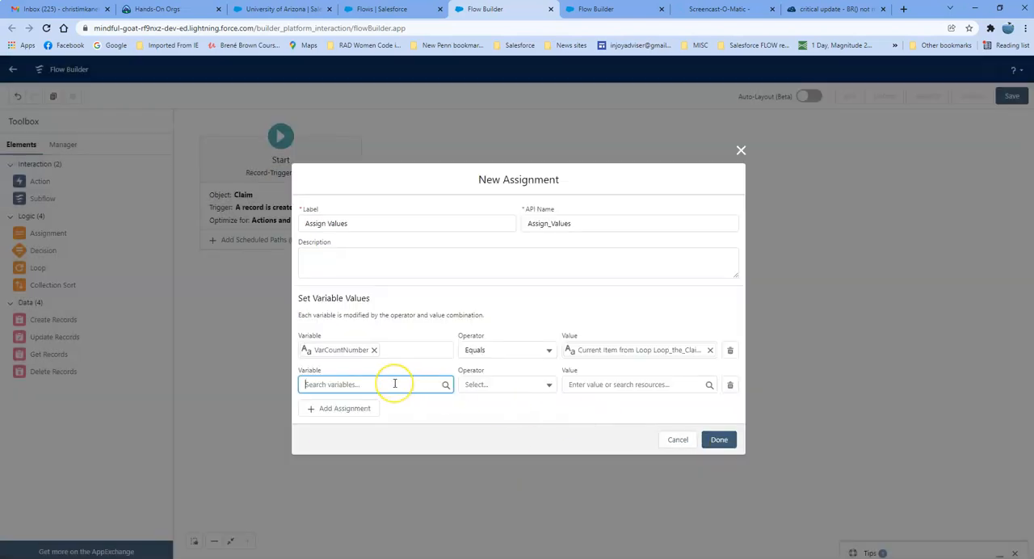
# Step: Make row 2 VarCountNumber Add LineBreakFormula and change row 1's operator to Add
pyautogui.write('Var')
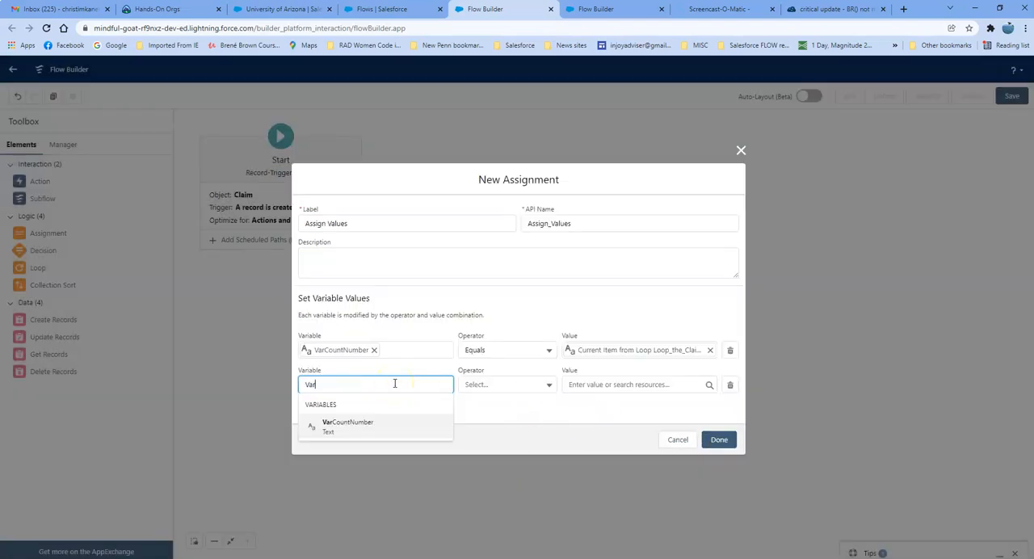
pyautogui.click(347, 425)
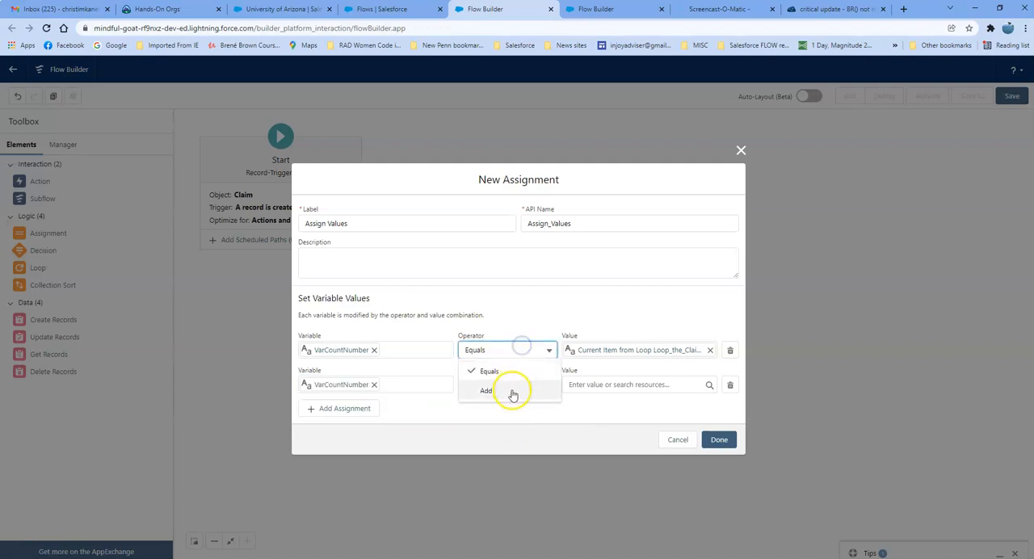
pyautogui.click(484, 391)
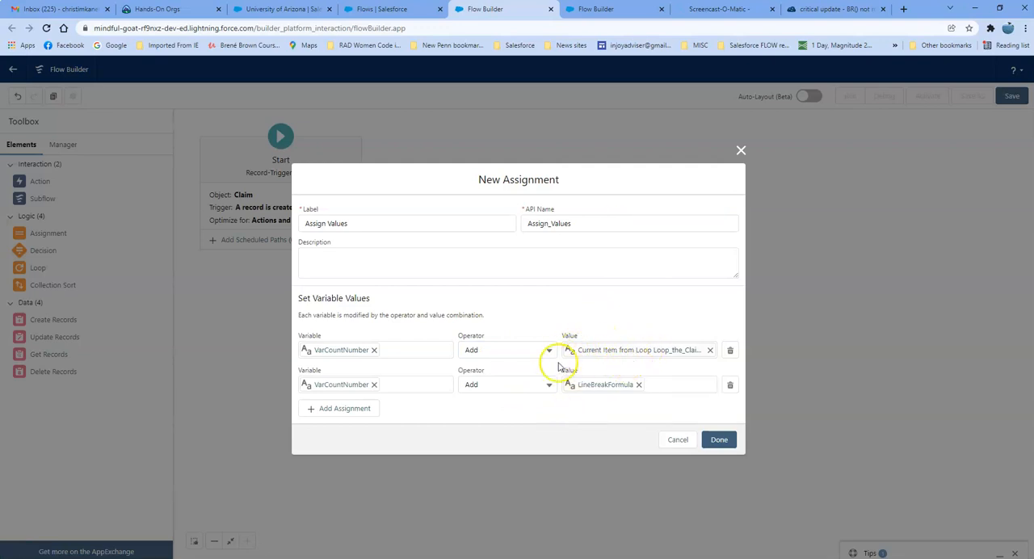
pyautogui.moveTo(597, 354)
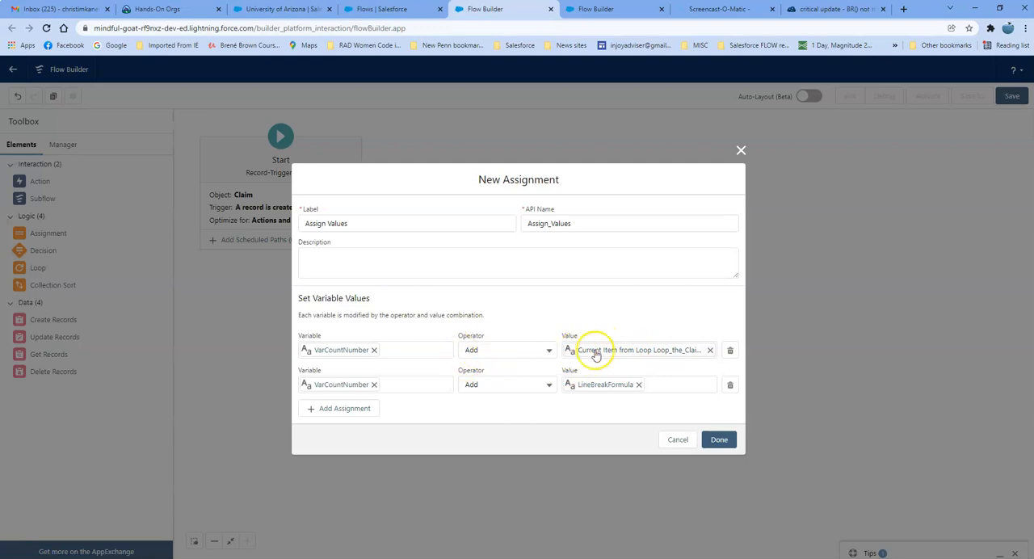
pyautogui.moveTo(592, 396)
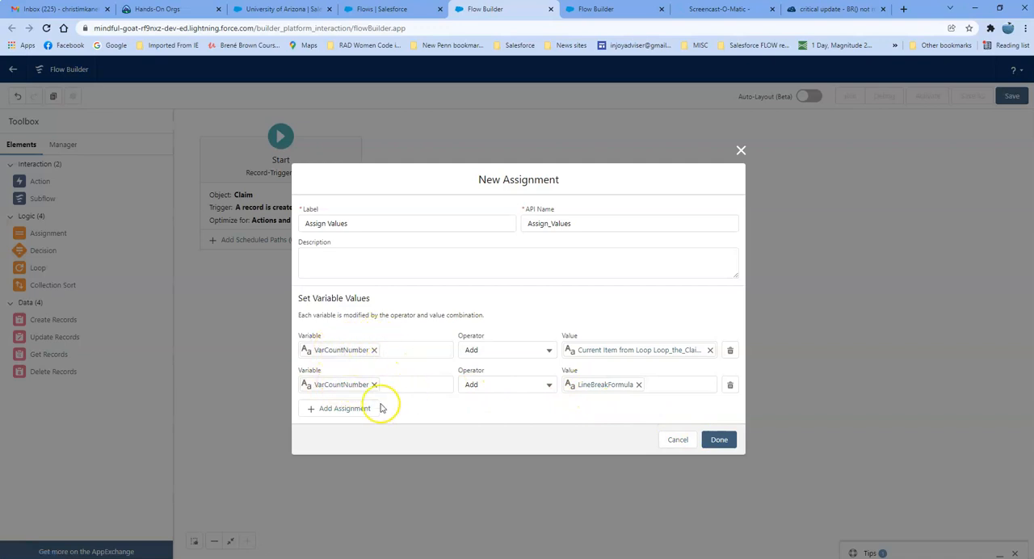
pyautogui.moveTo(588, 406)
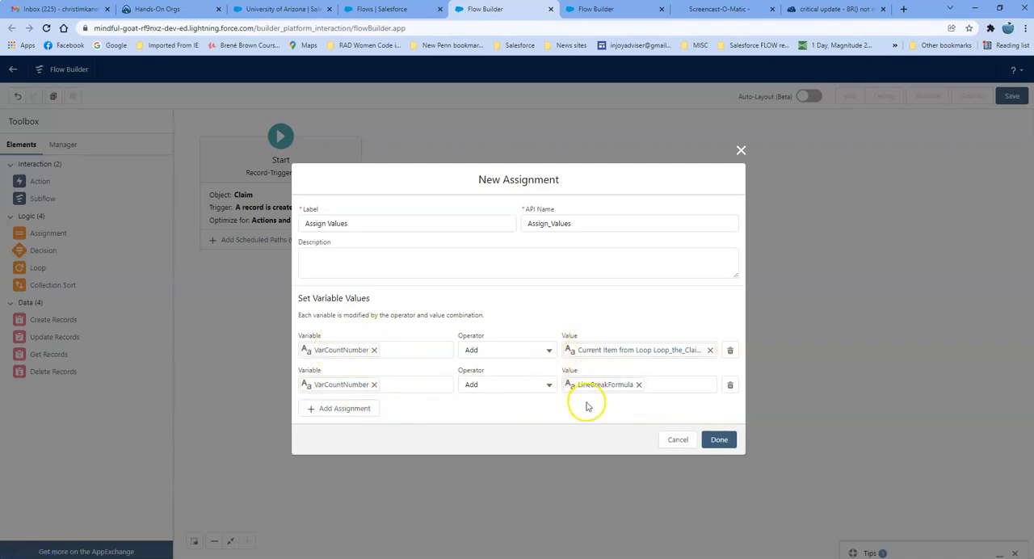
# Step: Connect the loop to Assign Values for each item in the collection and drag in an Update Records element
pyautogui.click(717, 440)
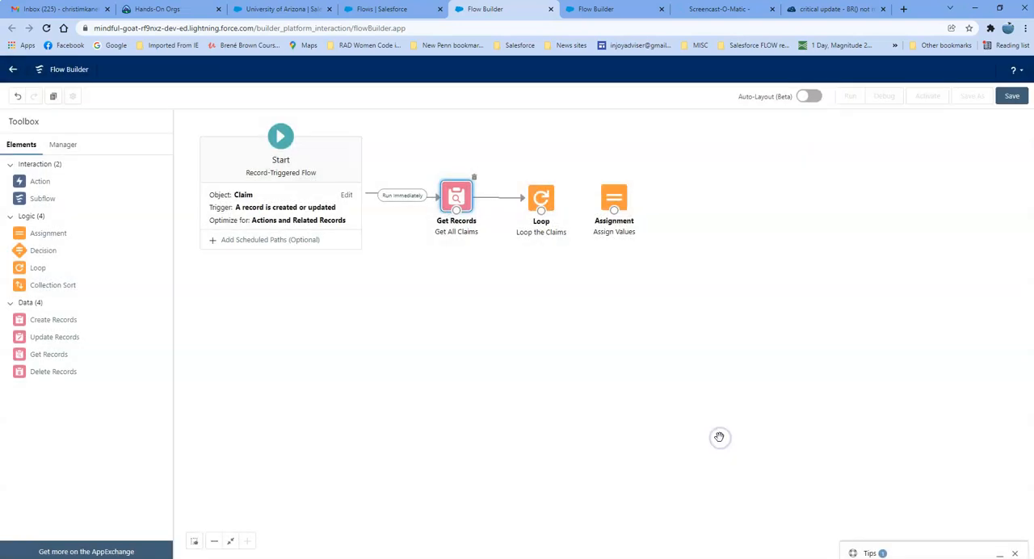
pyautogui.click(614, 199)
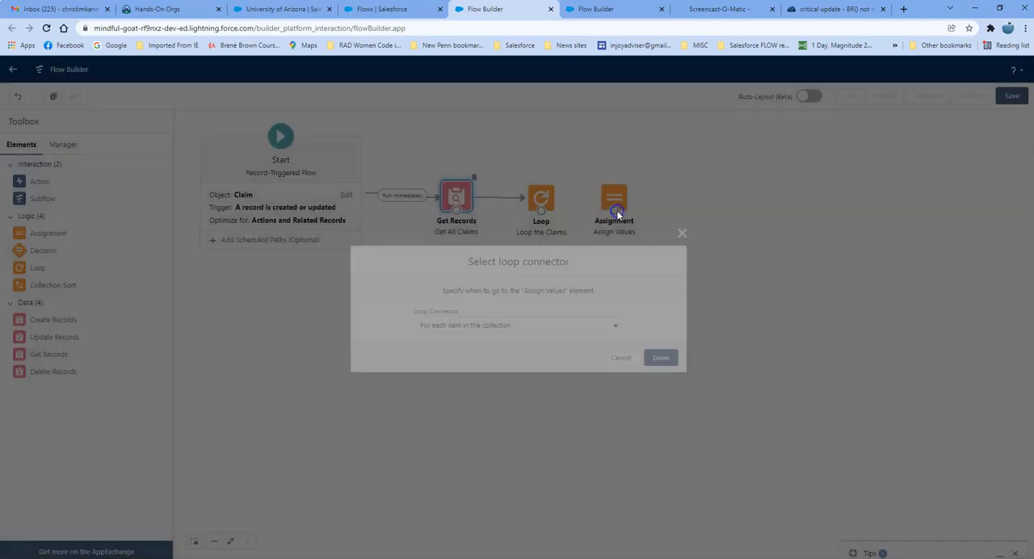
pyautogui.click(662, 359)
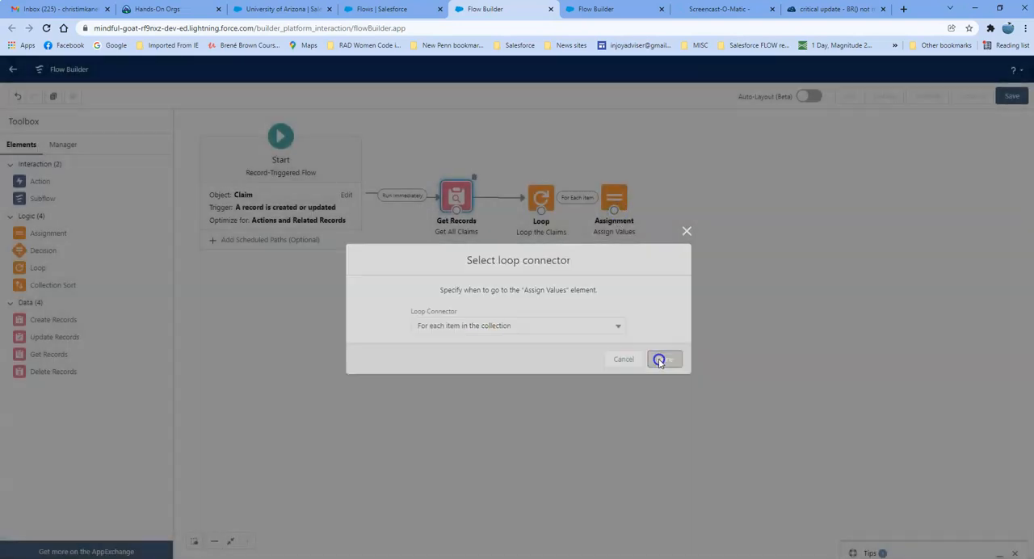
pyautogui.click(665, 359)
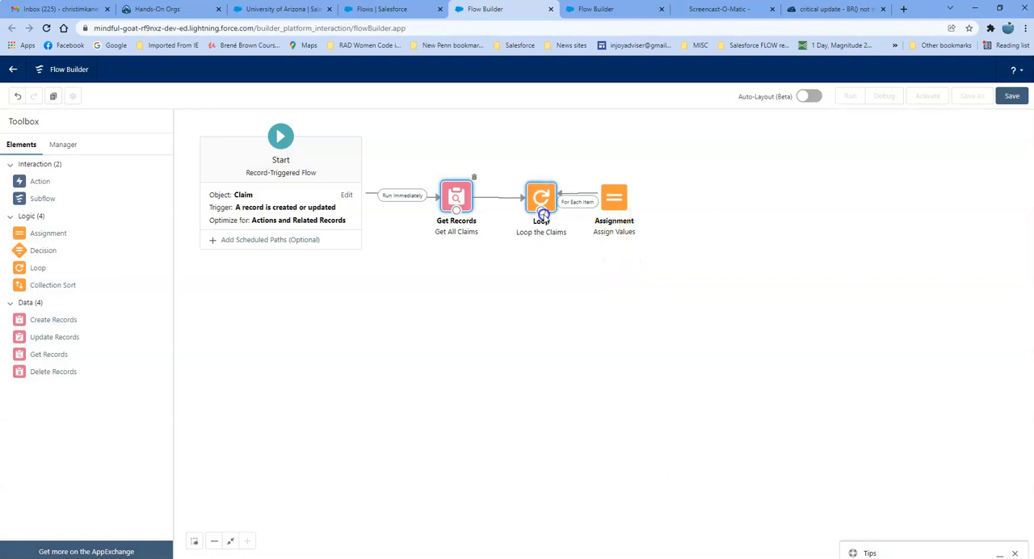
pyautogui.moveTo(55, 336); pyautogui.dragTo(530, 299)
pyautogui.write('Update ')
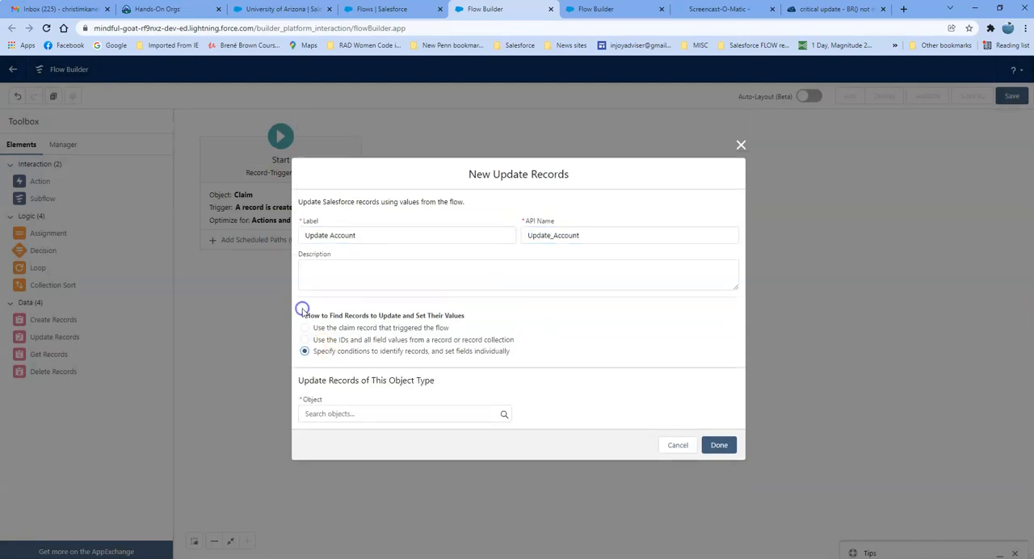
# Step: Configure Update Account on the Account object, setting Rich_Text_Claims__c to VarCountNumber
pyautogui.write('account')
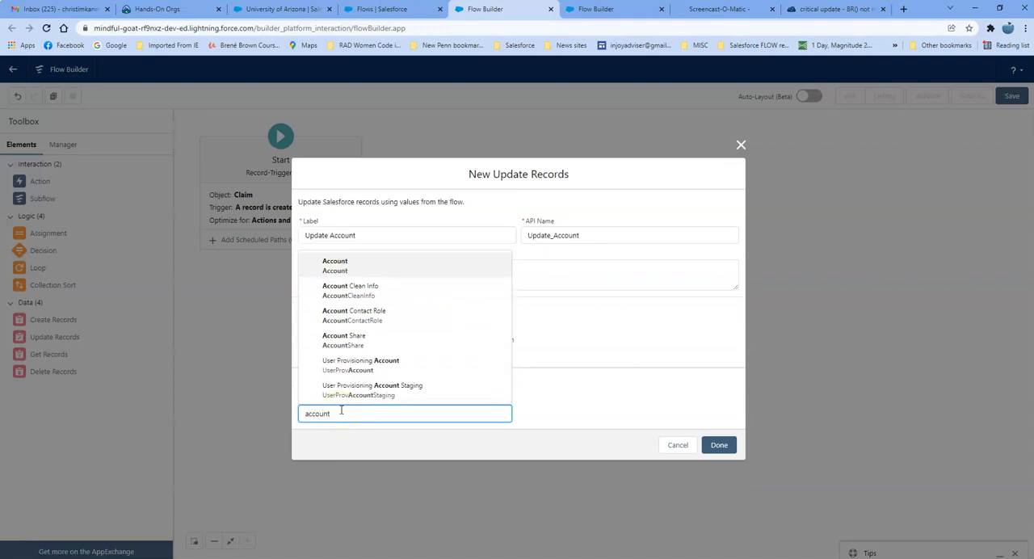
pyautogui.click(334, 265)
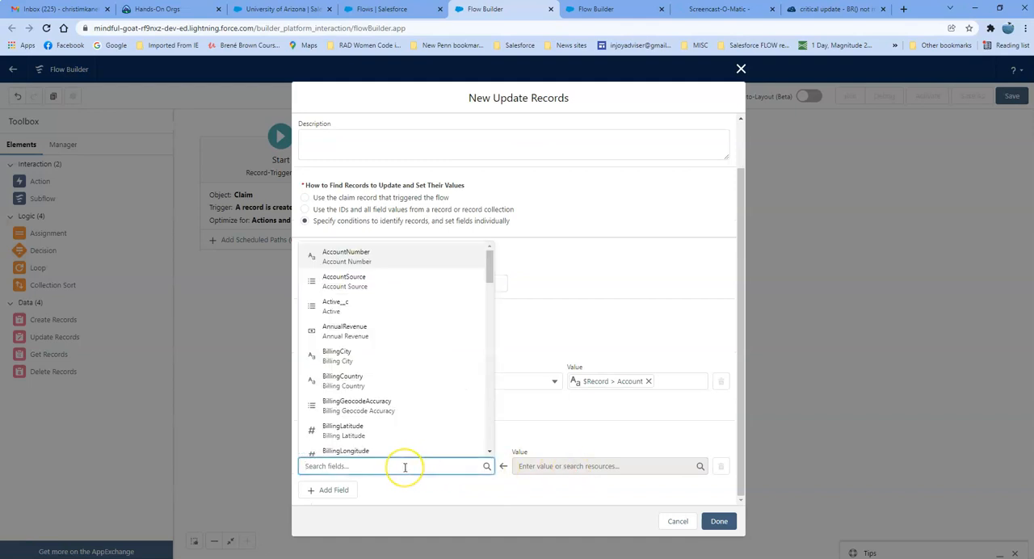
pyautogui.write('rich')
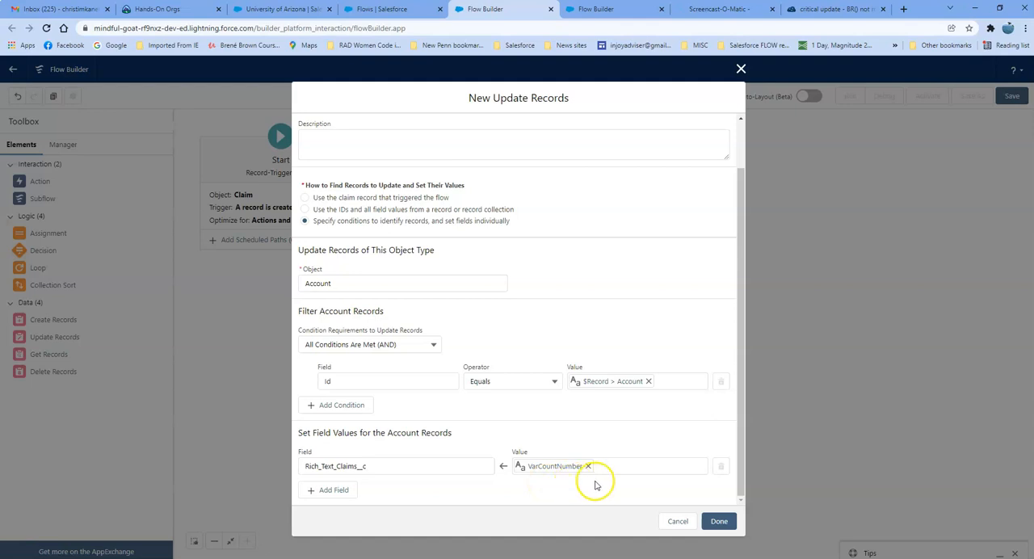
pyautogui.click(718, 520)
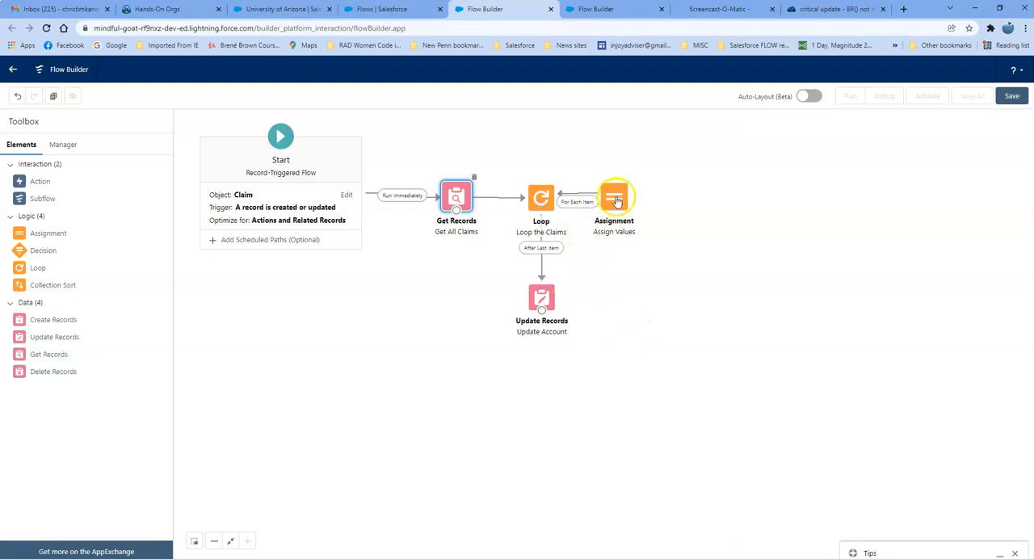
# Step: Review the Assign Values step's two VarCountNumber Add rows and close it
pyautogui.doubleClick(614, 198)
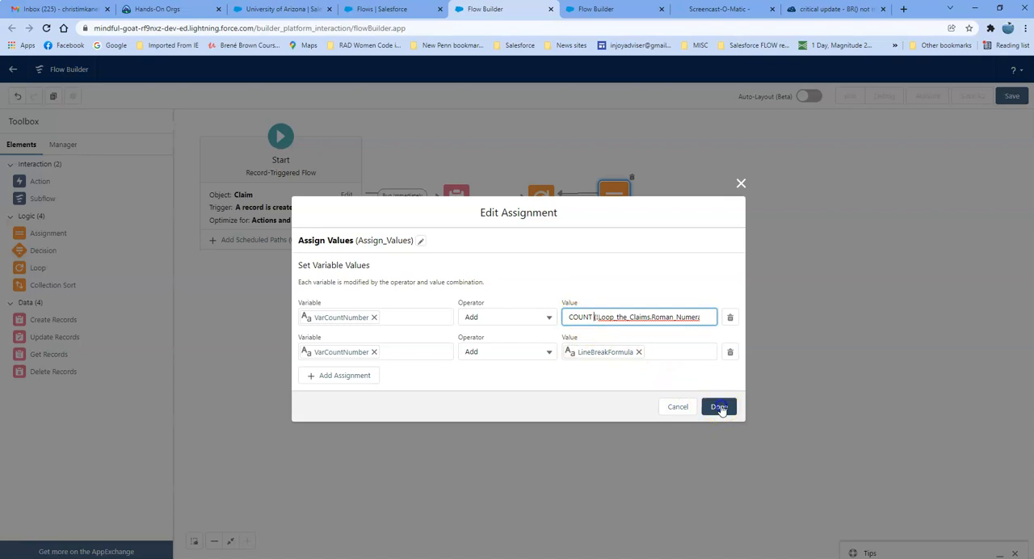
pyautogui.click(718, 407)
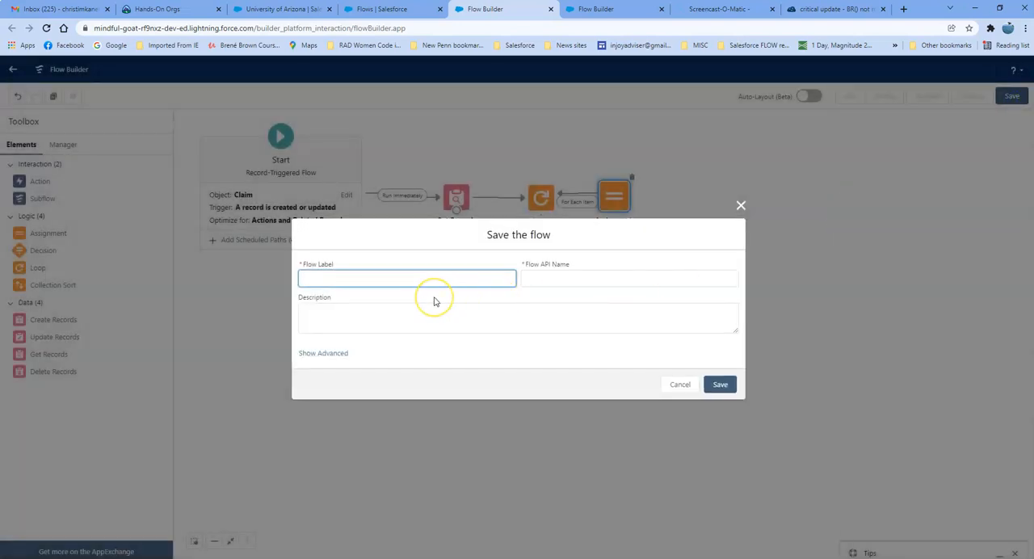
# Step: Save the flow as 'Claim - Update Account with List of Claims' and activate it
pyautogui.write('Cla')
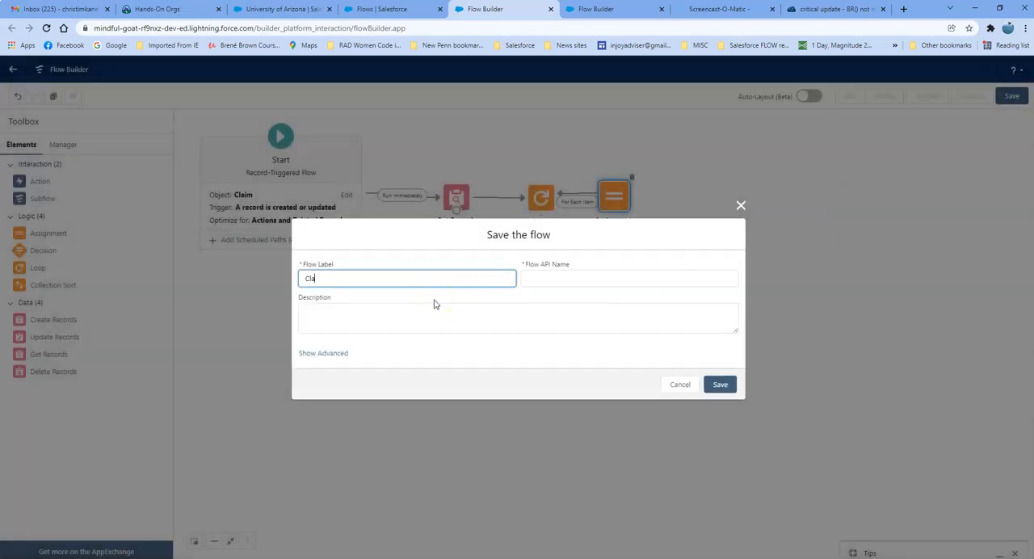
pyautogui.write('im')
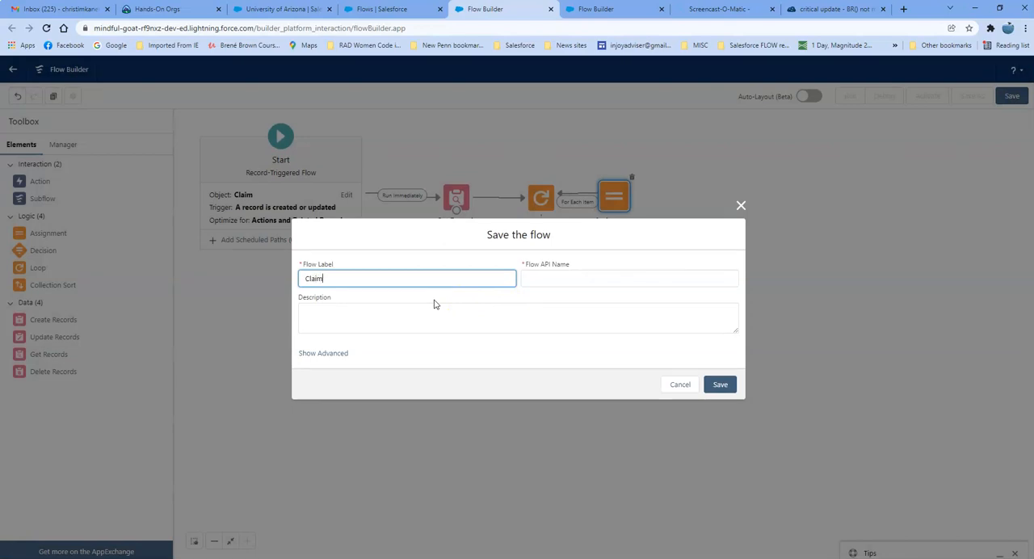
pyautogui.write('- Update A')
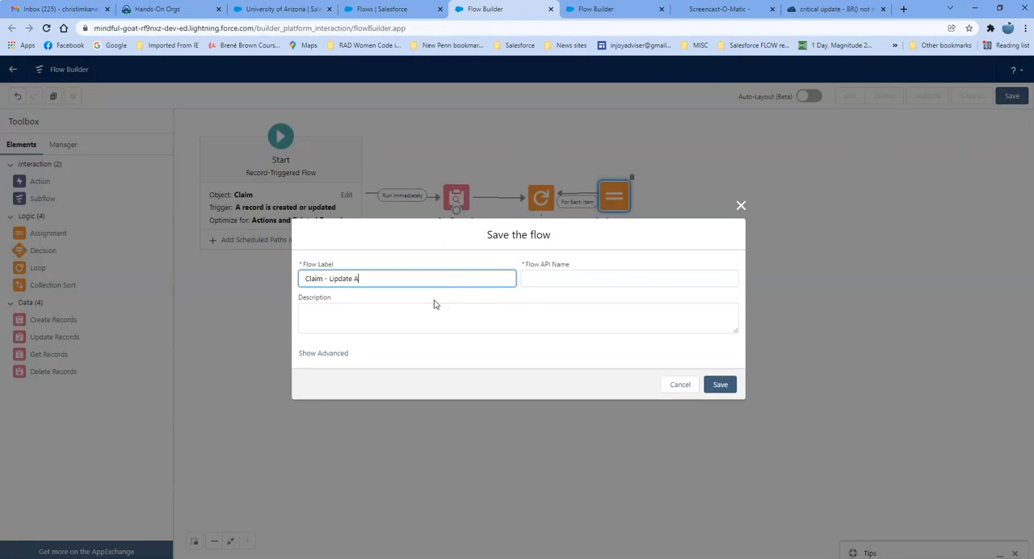
pyautogui.write('ccount with List of')
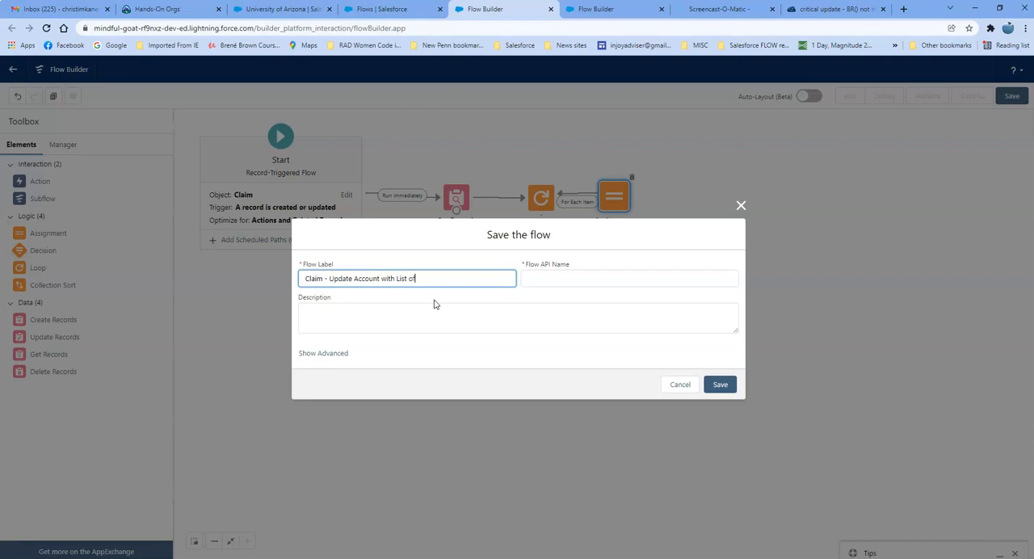
pyautogui.click(719, 384)
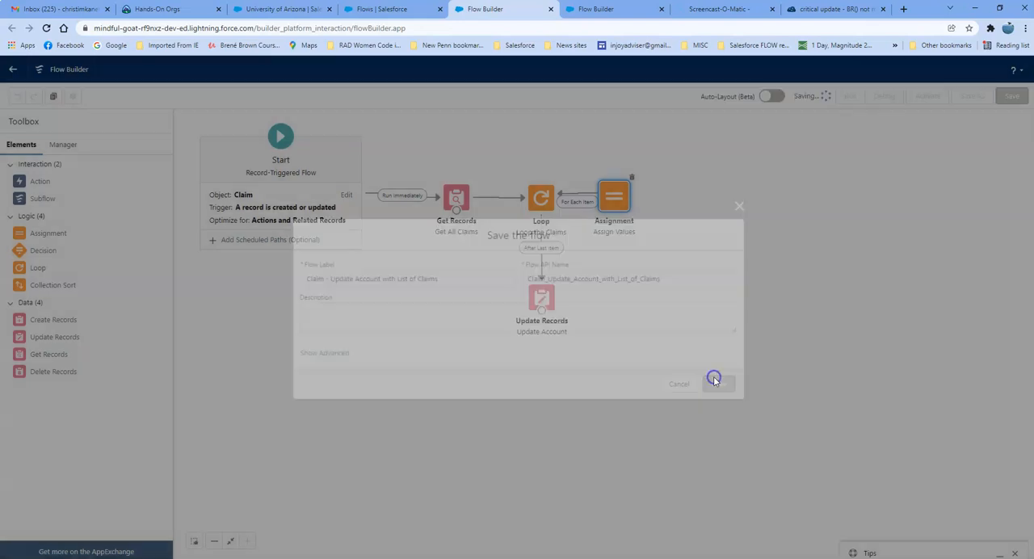
pyautogui.click(715, 380)
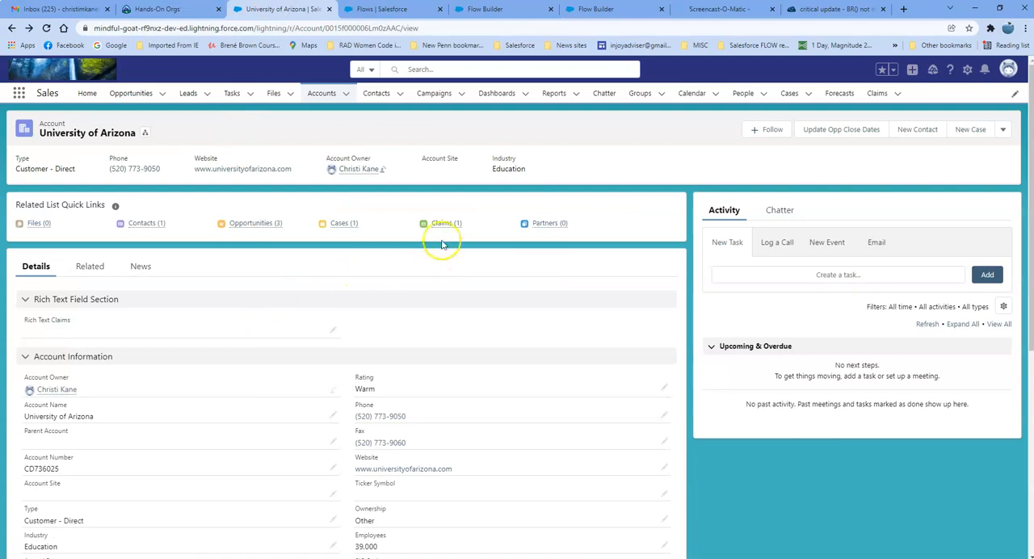
# Step: Create and save two new claims on the University of Arizona account, producing COUNT I–III
pyautogui.click(443, 223)
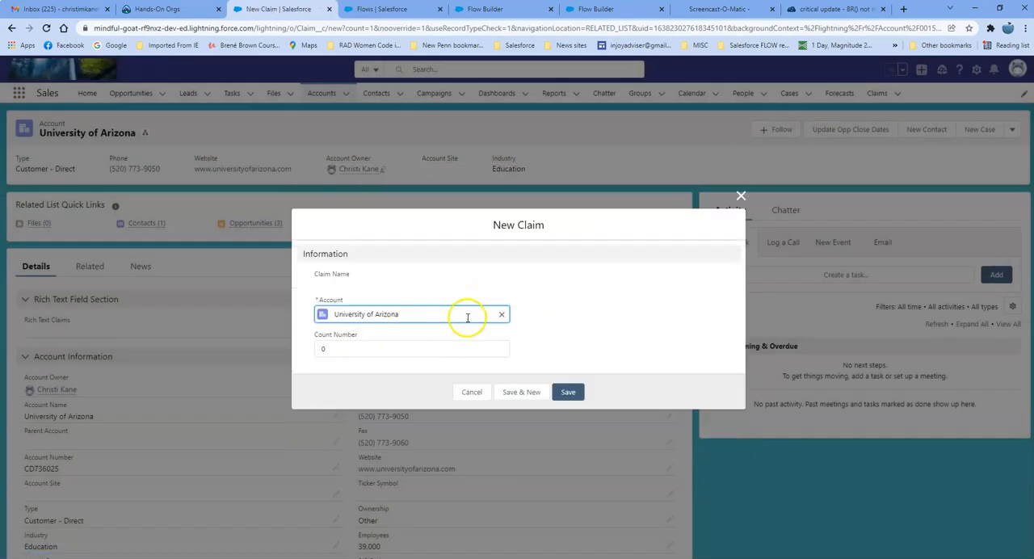
pyautogui.moveTo(435, 368)
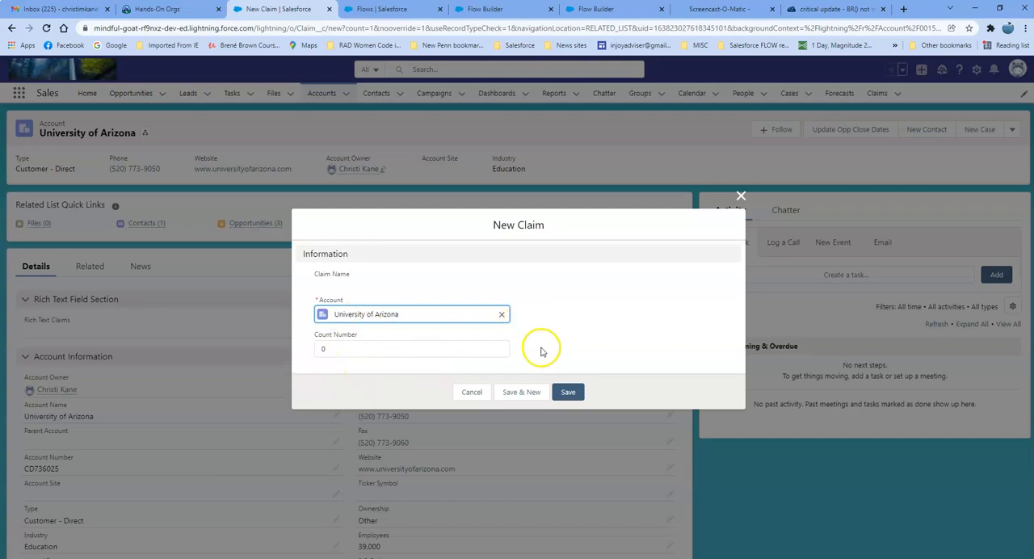
pyautogui.click(567, 391)
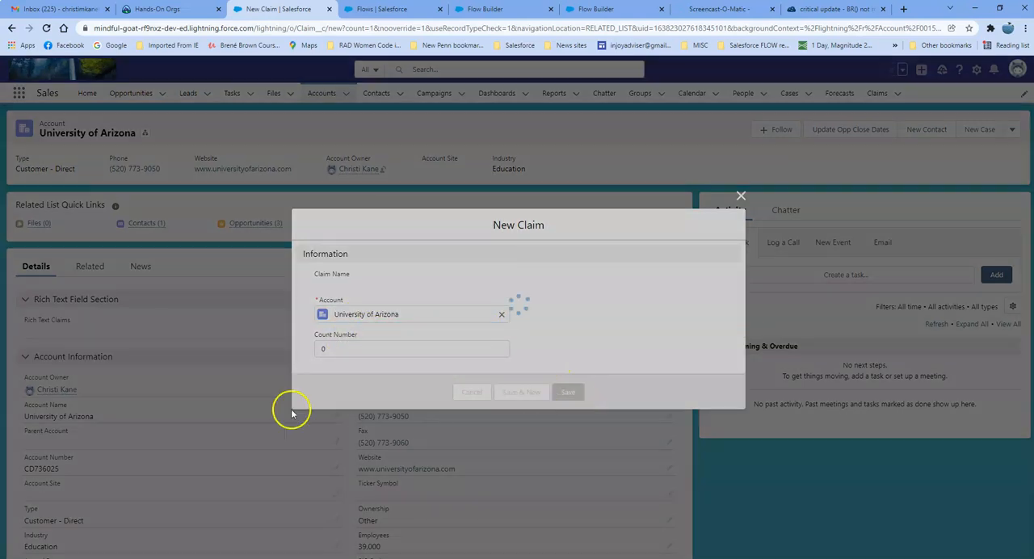
pyautogui.click(567, 391)
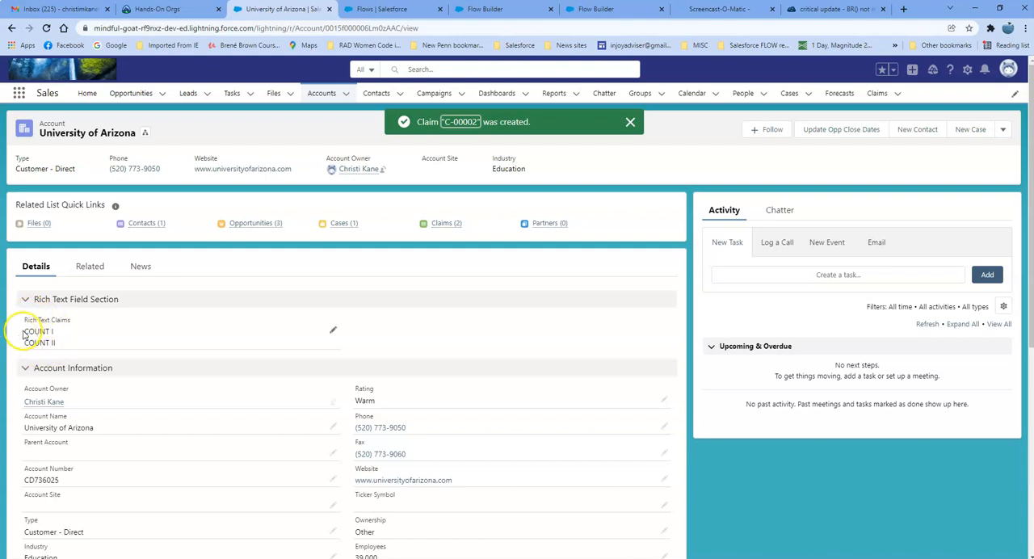
pyautogui.click(630, 123)
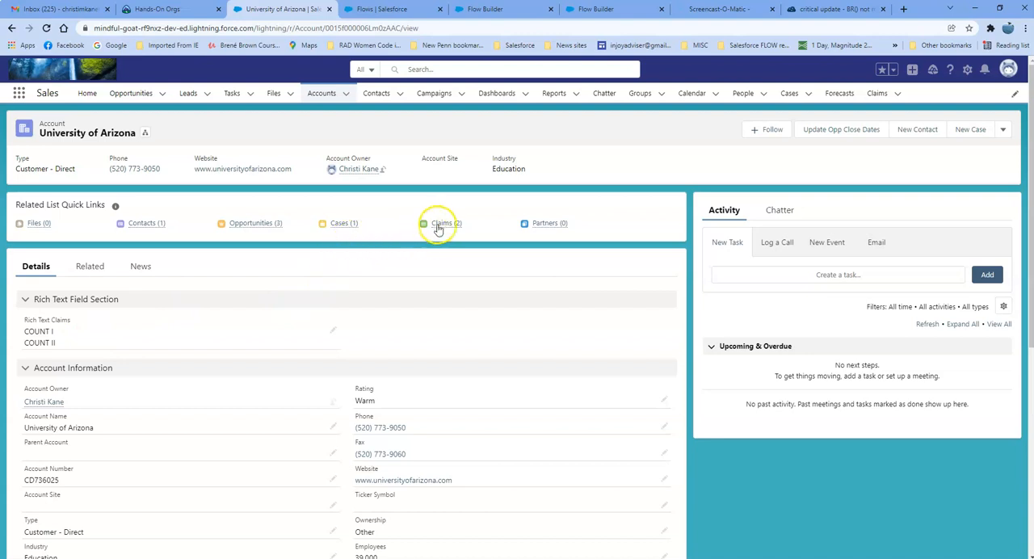
pyautogui.click(446, 223)
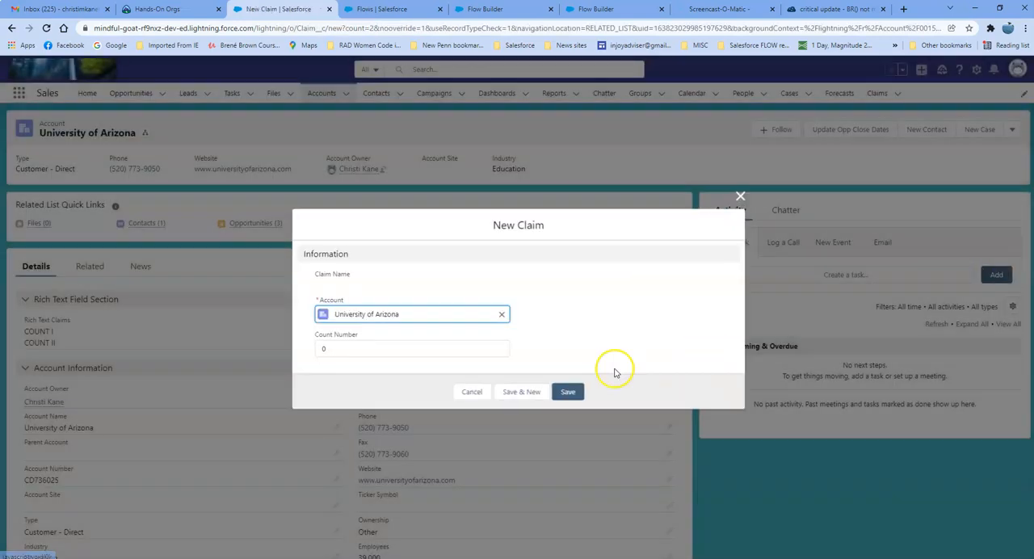
pyautogui.click(569, 391)
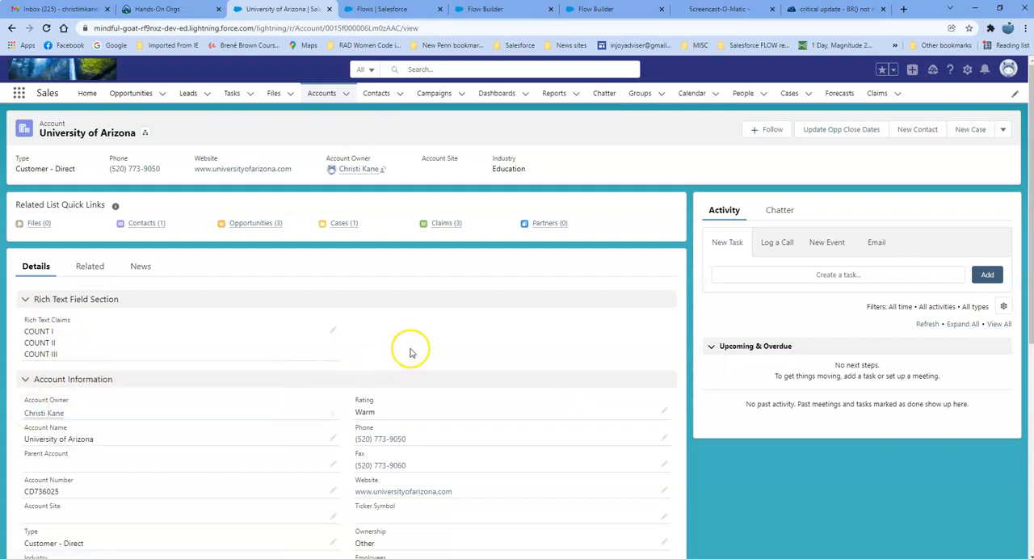
pyautogui.moveTo(71, 362)
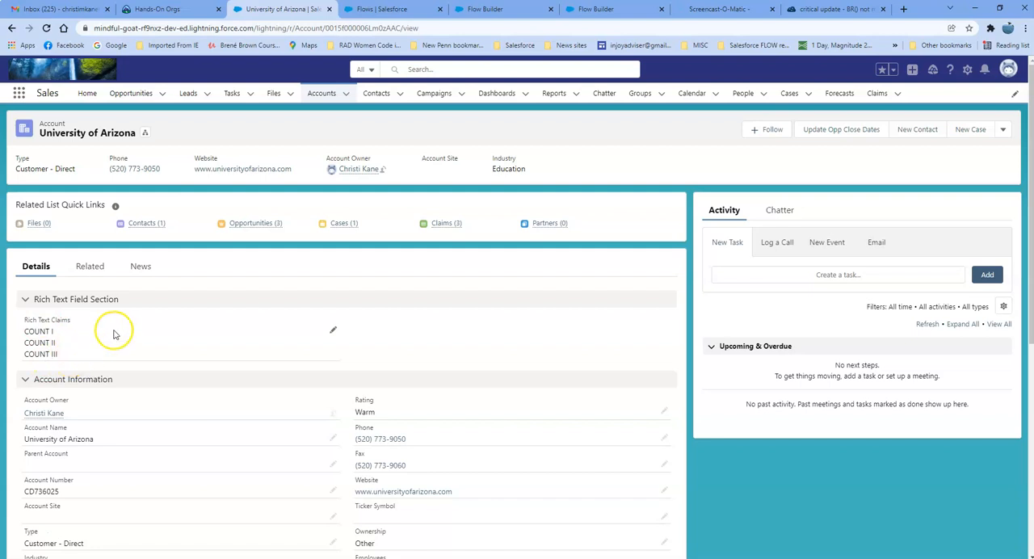
pyautogui.click(837, 10)
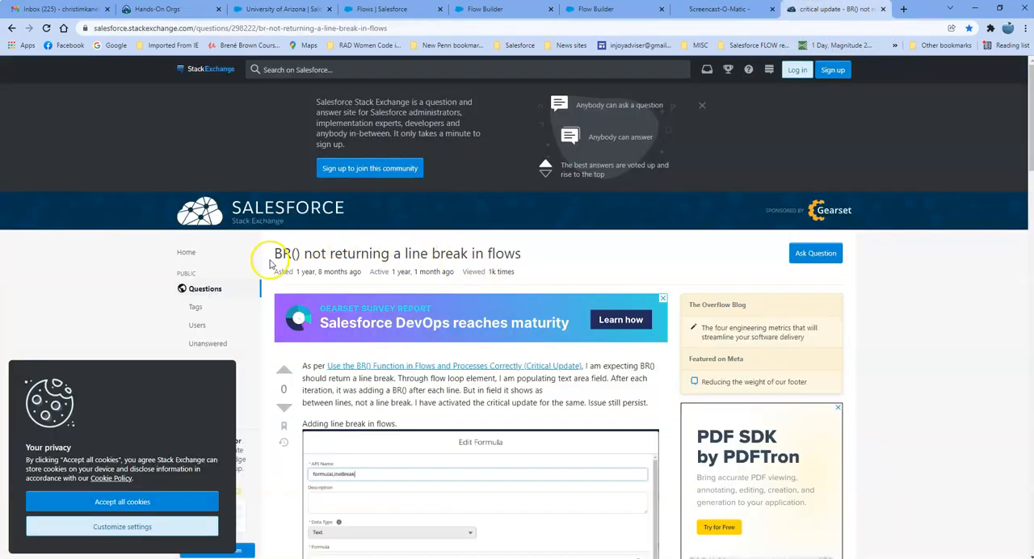
pyautogui.moveTo(349, 265)
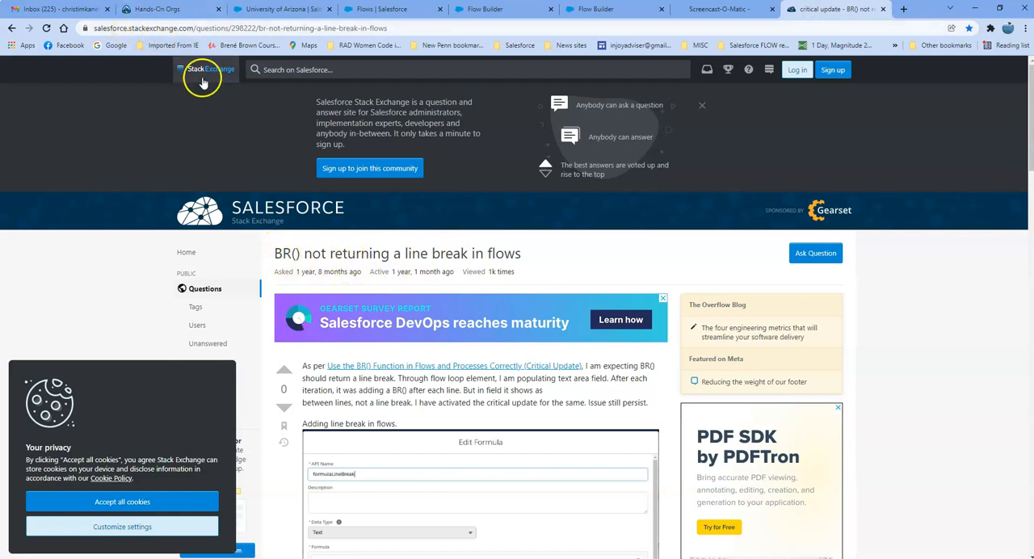
# Step: Look over the Stack Exchange BR() question and return to the University of Arizona record
pyautogui.scroll(-3)
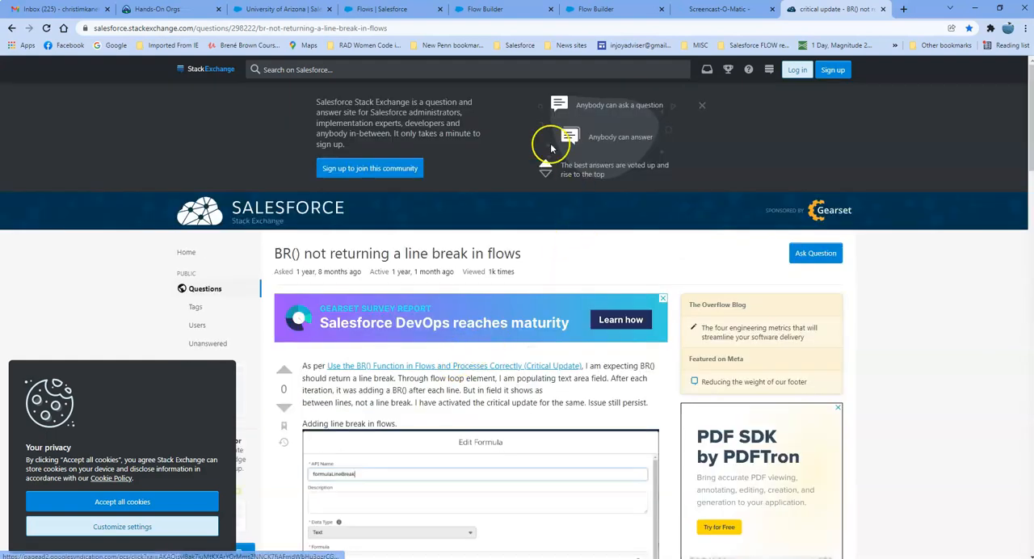
pyautogui.click(275, 10)
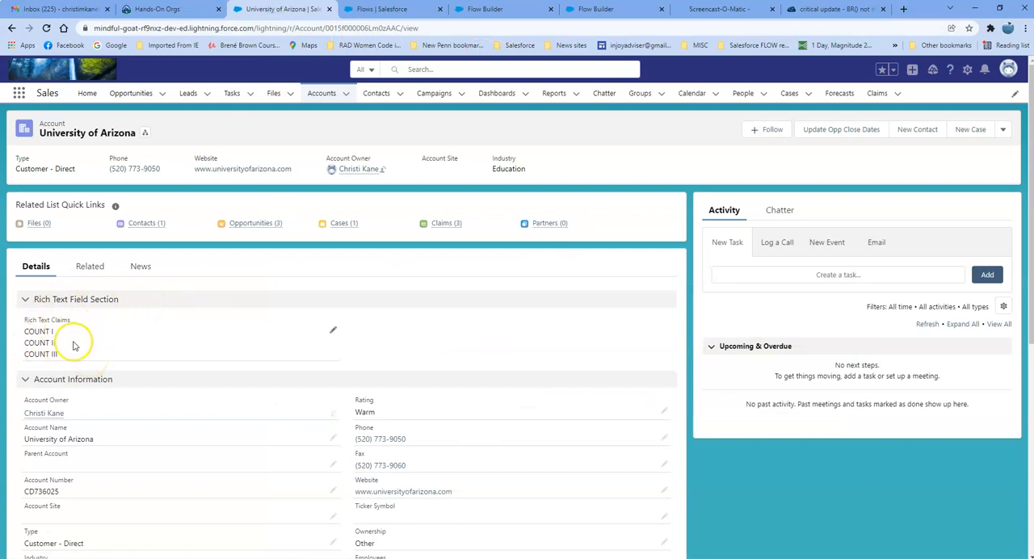
pyautogui.moveTo(72, 343)
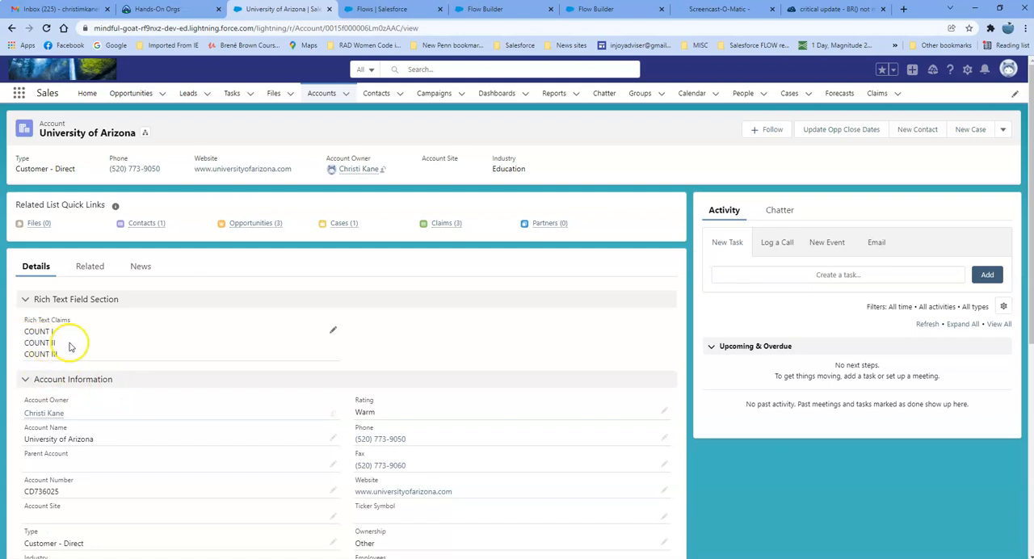
pyautogui.moveTo(453, 341)
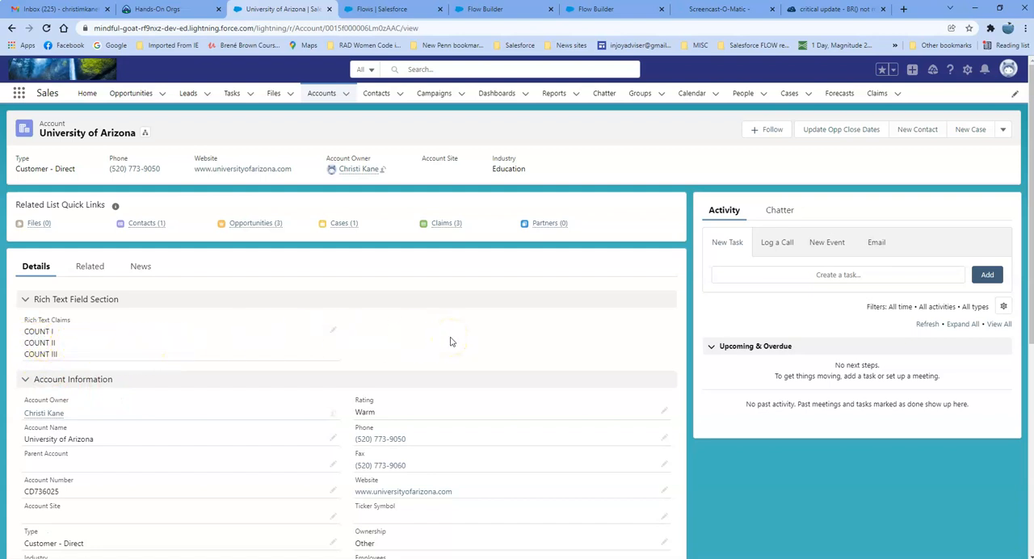
pyautogui.moveTo(72, 323)
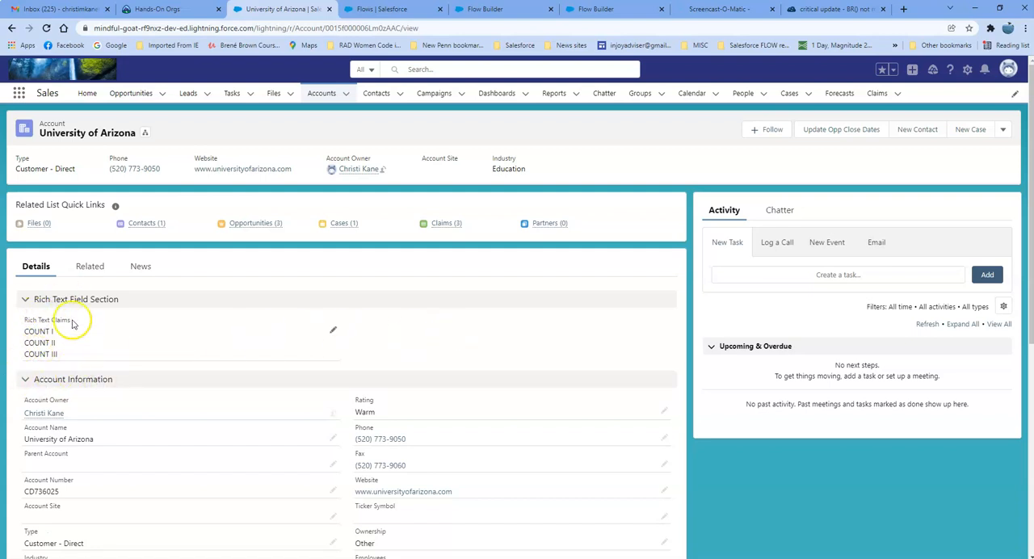